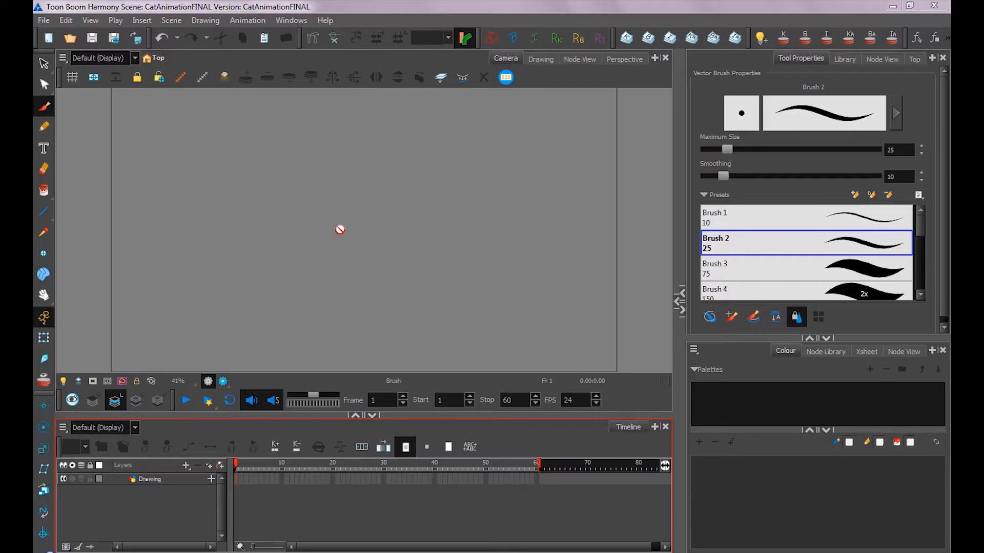
{"action": "mouse_move", "coordinate": [404, 246]}
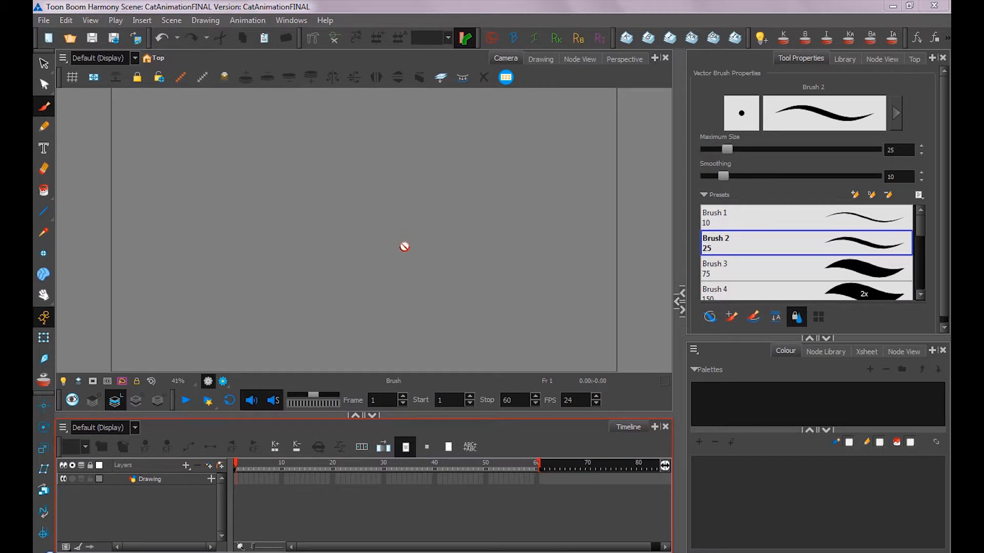
{"action": "mouse_move", "coordinate": [413, 241]}
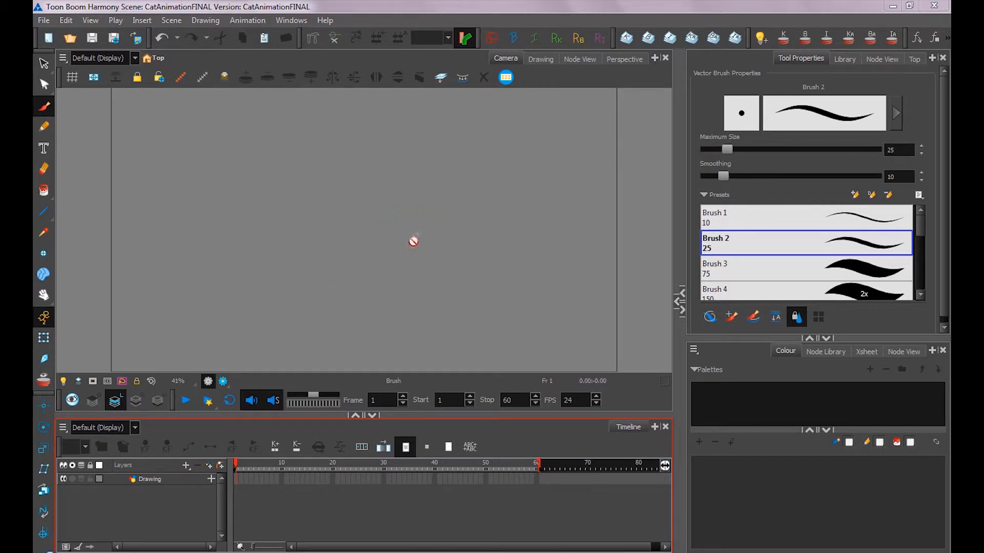
{"action": "mouse_move", "coordinate": [375, 243]}
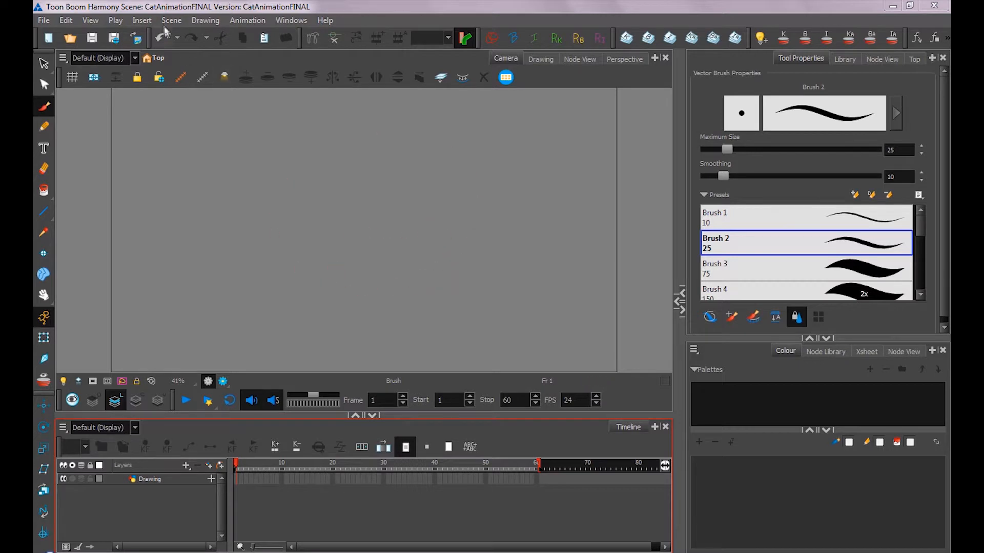
- Apply the HDTV_1080p24 preset (1920×1080, 24 fps) in Scene Settings
{"action": "left_click", "coordinate": [171, 20]}
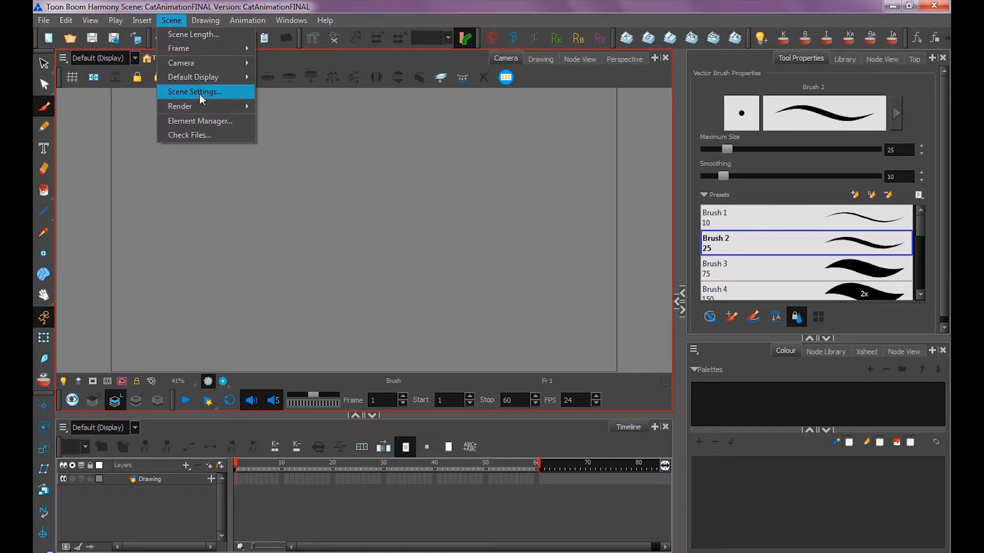
{"action": "left_click", "coordinate": [195, 92]}
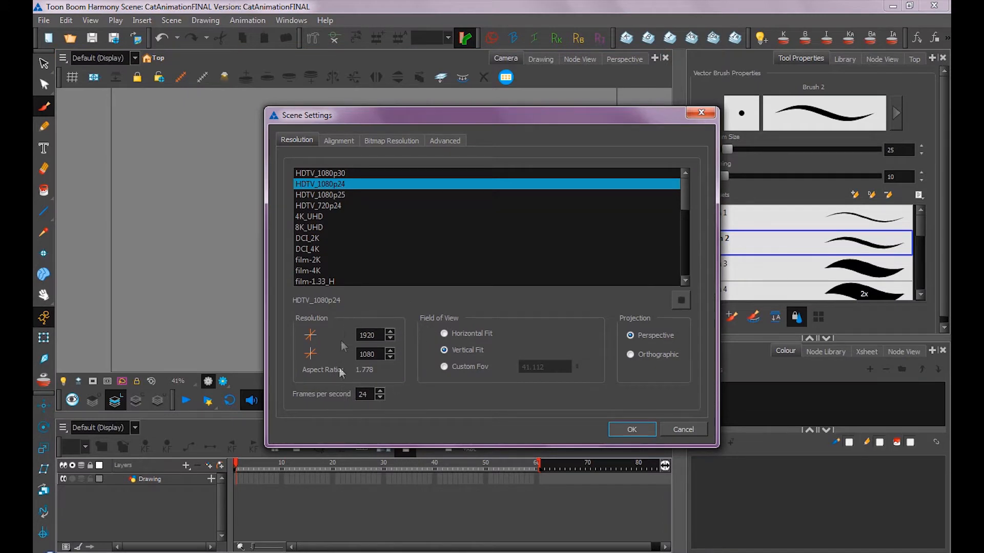
{"action": "left_click", "coordinate": [369, 335]}
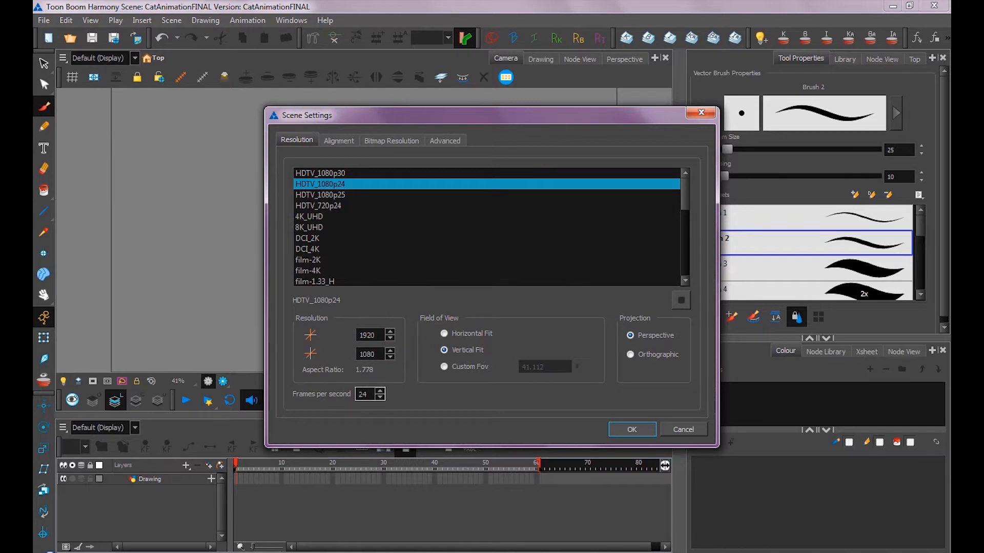
{"action": "left_click", "coordinate": [631, 429]}
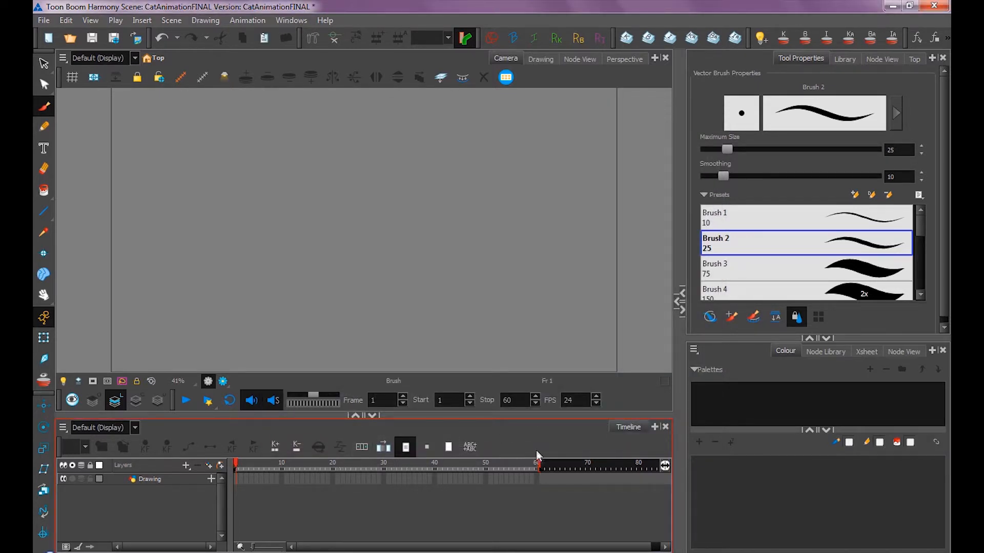
- Set Number of Frames to 1000 in the Scene Length dialog
{"action": "left_click", "coordinate": [170, 20]}
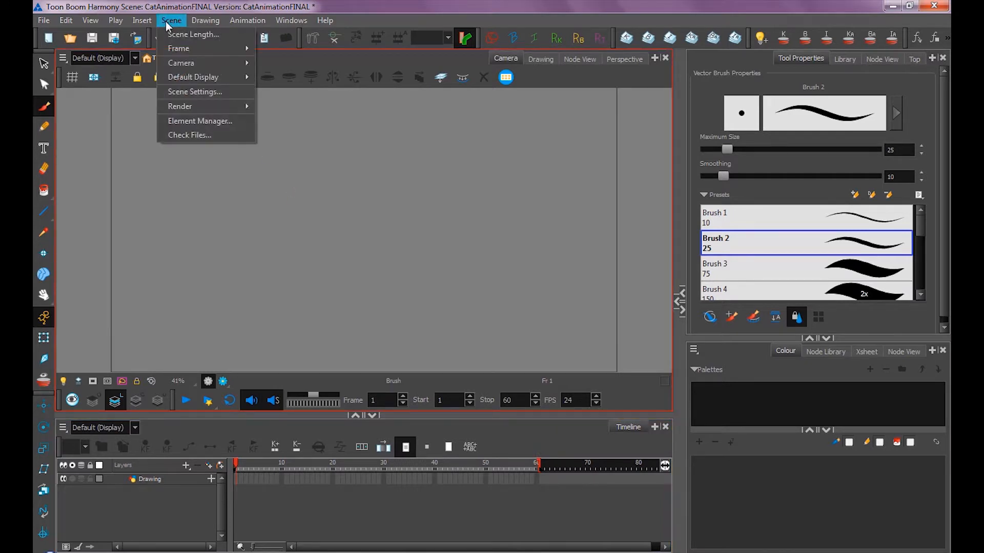
{"action": "mouse_move", "coordinate": [193, 34]}
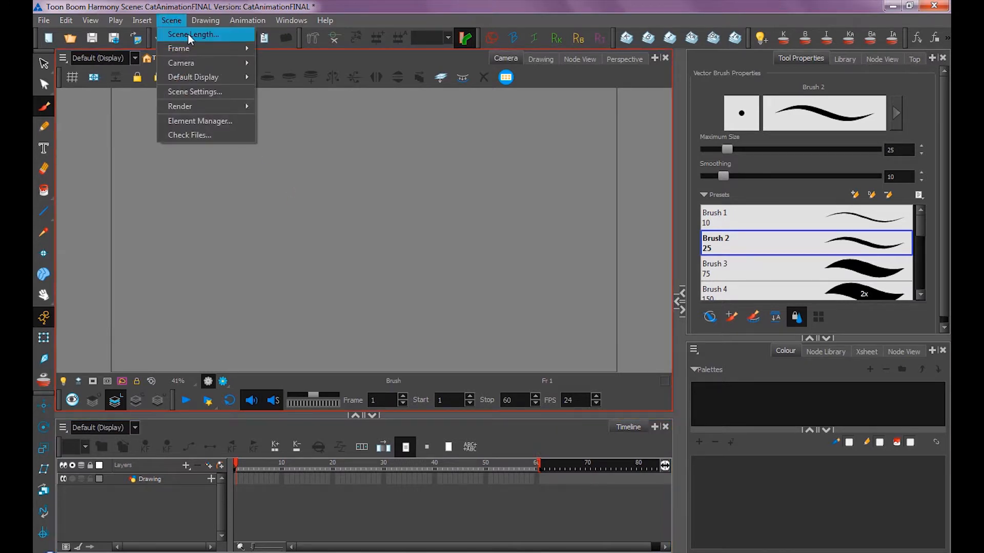
{"action": "left_click", "coordinate": [193, 34]}
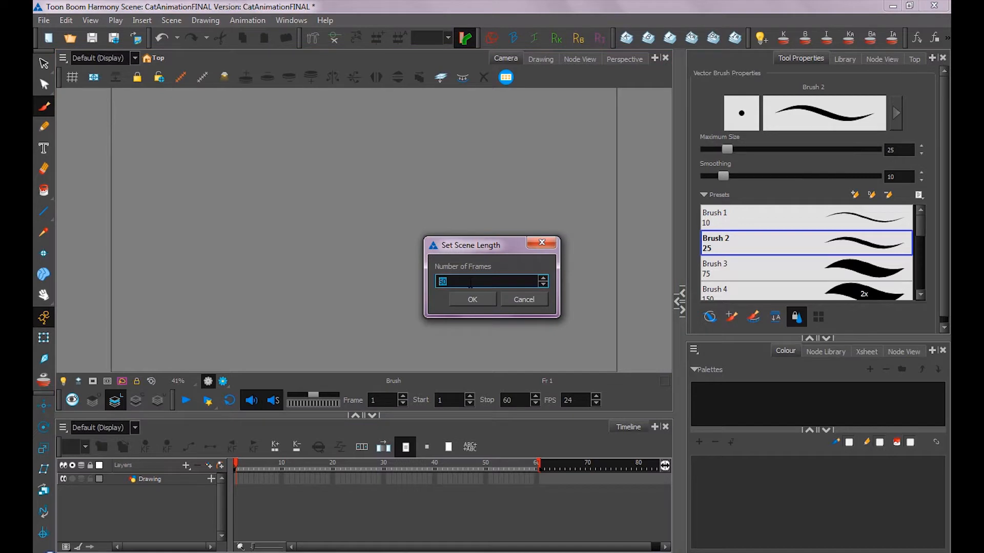
{"action": "left_click", "coordinate": [471, 299]}
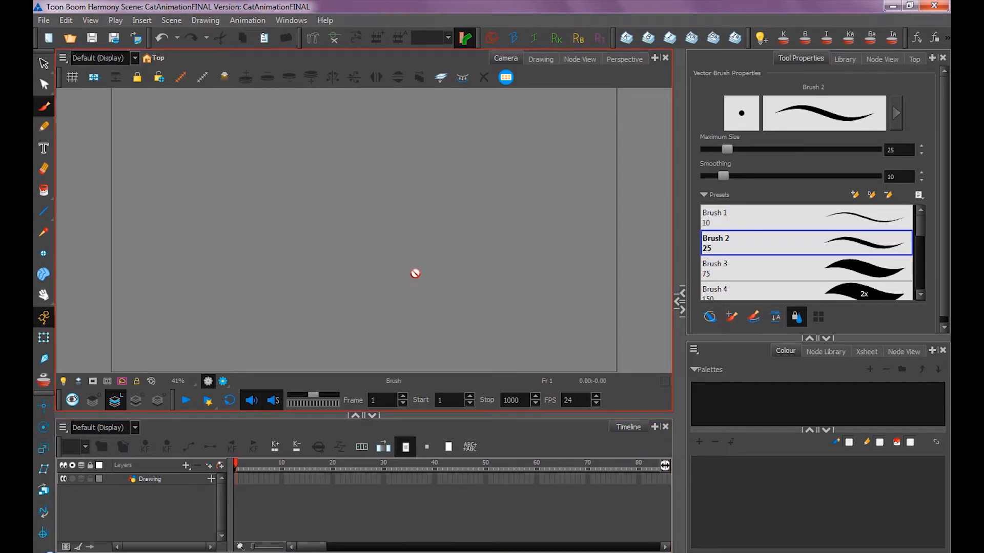
- Start File > Import > Movie and select 001.mov in the Animation folder
{"action": "left_click", "coordinate": [43, 20]}
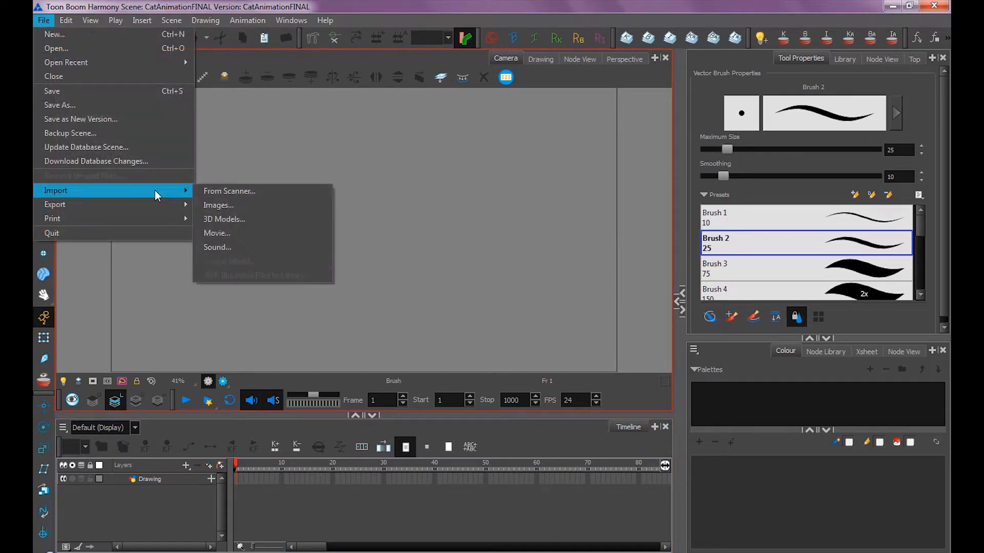
{"action": "left_click", "coordinate": [216, 232]}
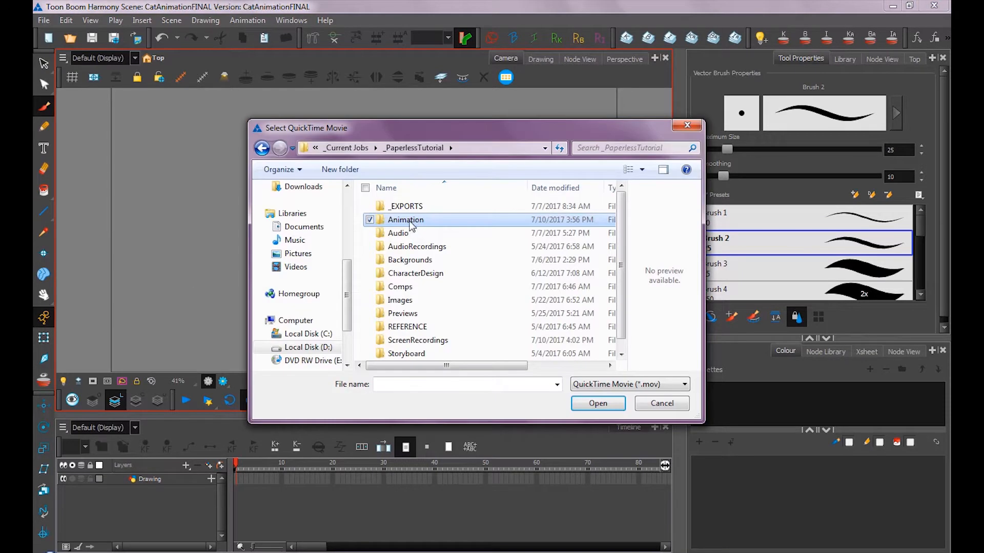
{"action": "double_click", "coordinate": [405, 219]}
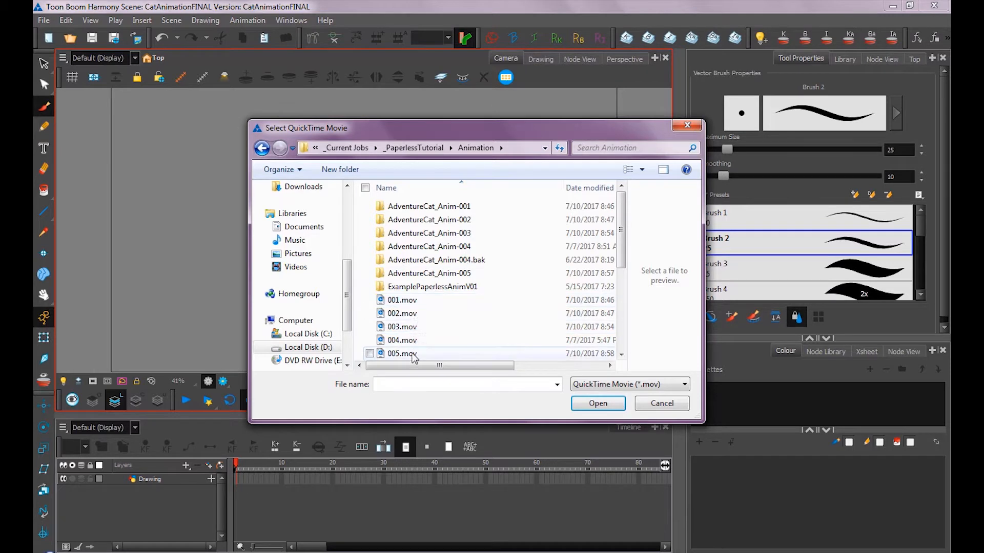
{"action": "mouse_move", "coordinate": [414, 304]}
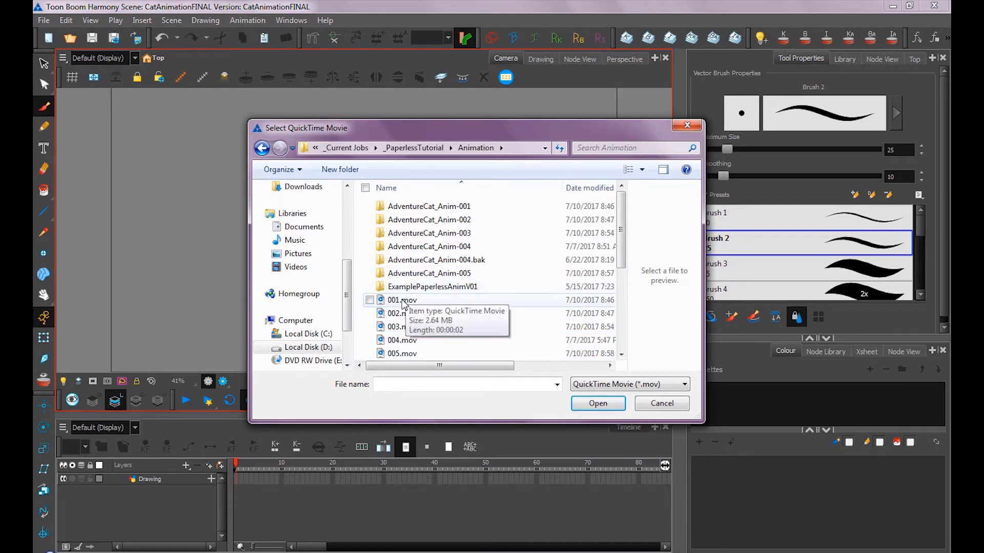
{"action": "left_click", "coordinate": [401, 300]}
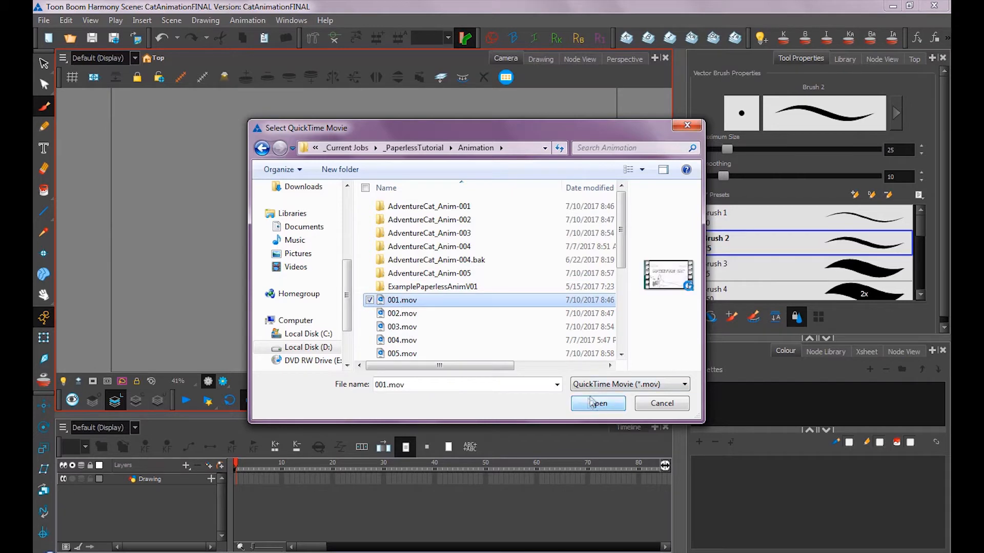
- Open 001.mov and set alignment to Project Resolution with Straight alpha
{"action": "left_click", "coordinate": [596, 403]}
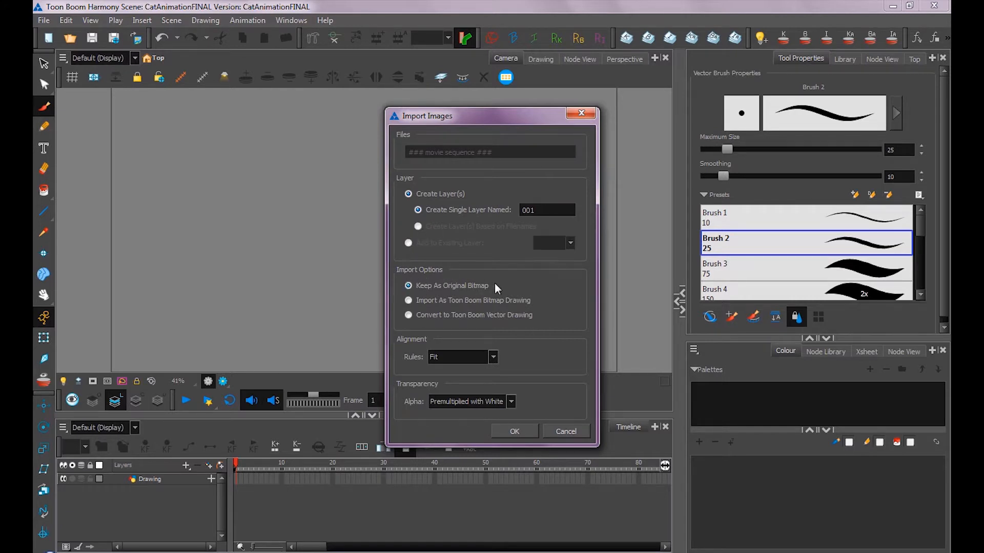
{"action": "mouse_move", "coordinate": [497, 280]}
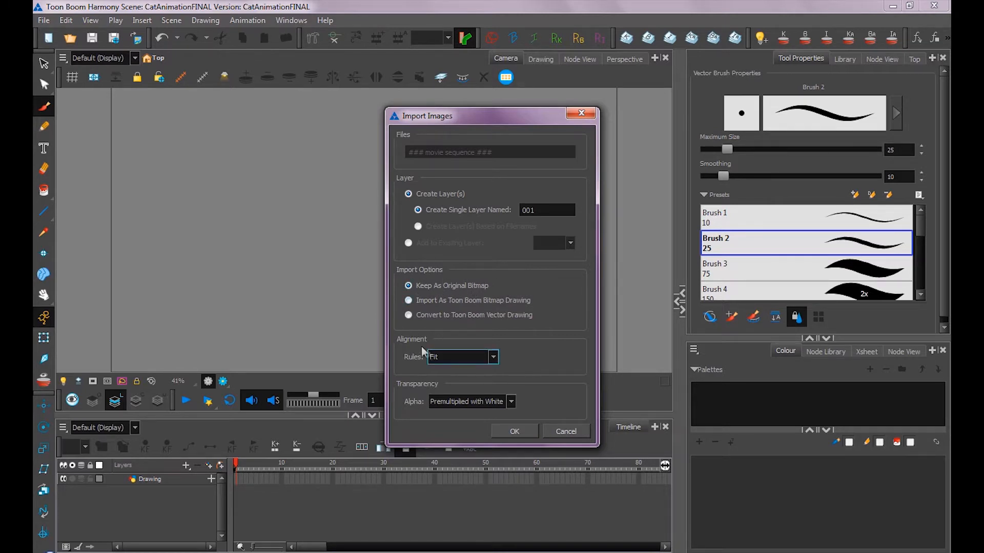
{"action": "left_click", "coordinate": [462, 357]}
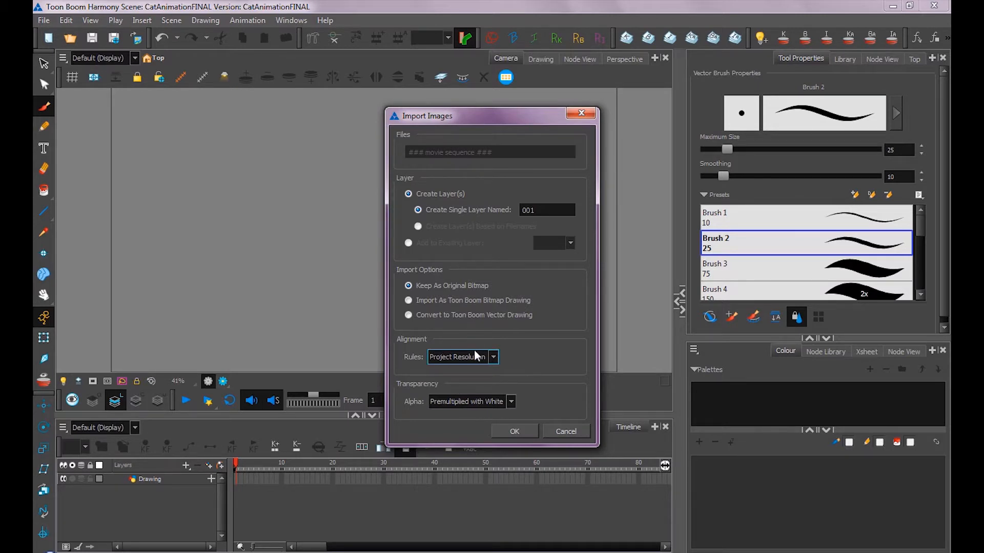
{"action": "left_click", "coordinate": [511, 401]}
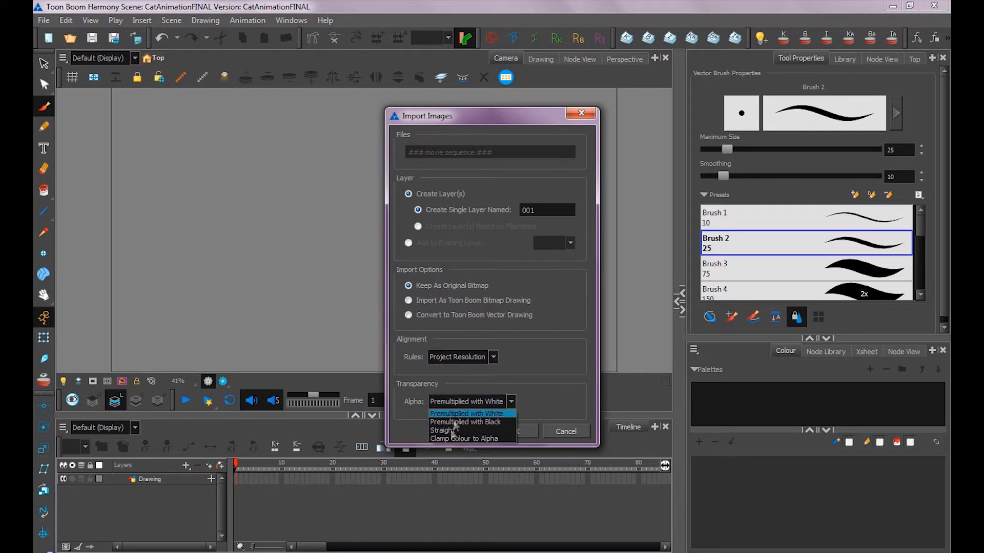
{"action": "left_click", "coordinate": [445, 430]}
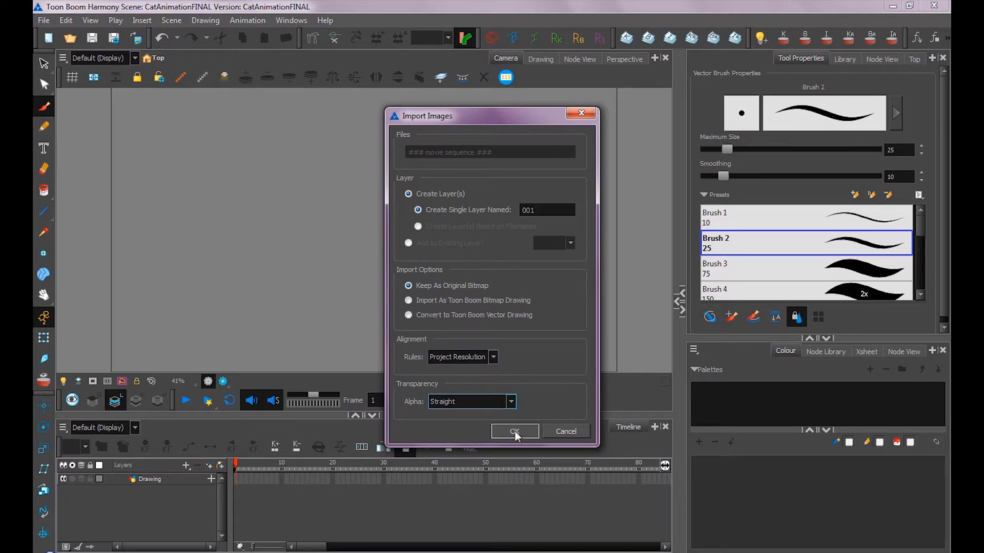
- Confirm the Import Images dialog to create the 001 movie layer
{"action": "left_click", "coordinate": [514, 431]}
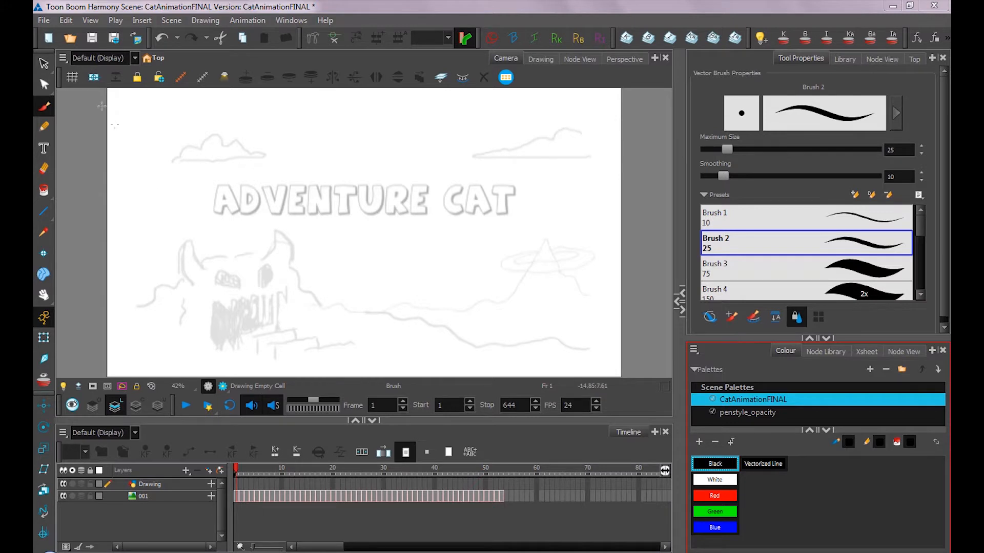
- Import images, selecting all PNGs in AdventureCat_Anim-002's frames folder
{"action": "left_click", "coordinate": [43, 20]}
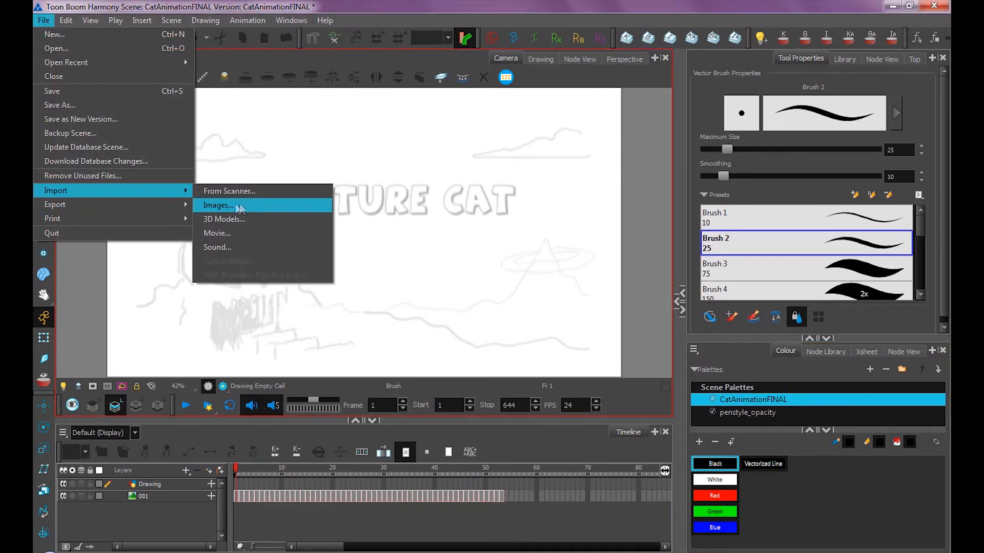
{"action": "left_click", "coordinate": [218, 205]}
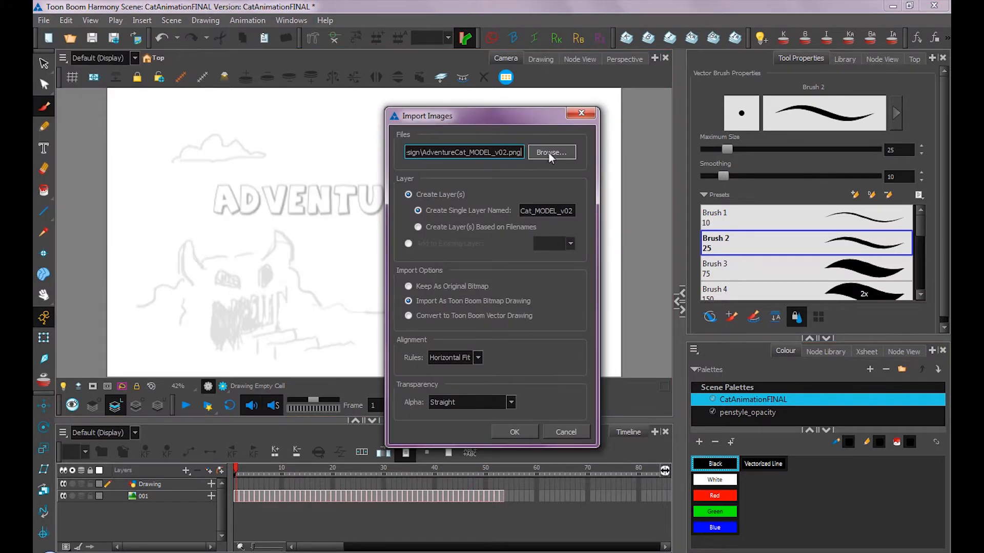
{"action": "left_click", "coordinate": [551, 151]}
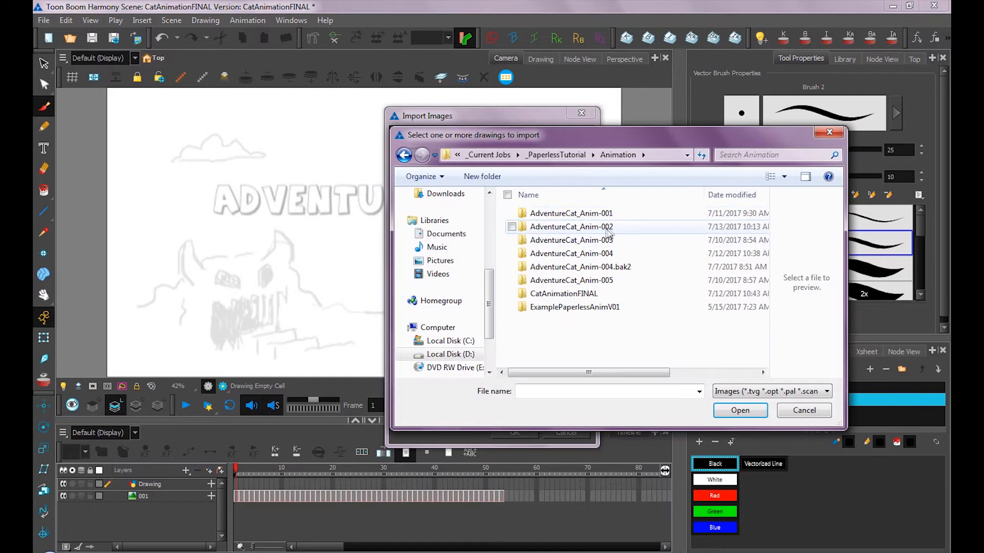
{"action": "double_click", "coordinate": [571, 226]}
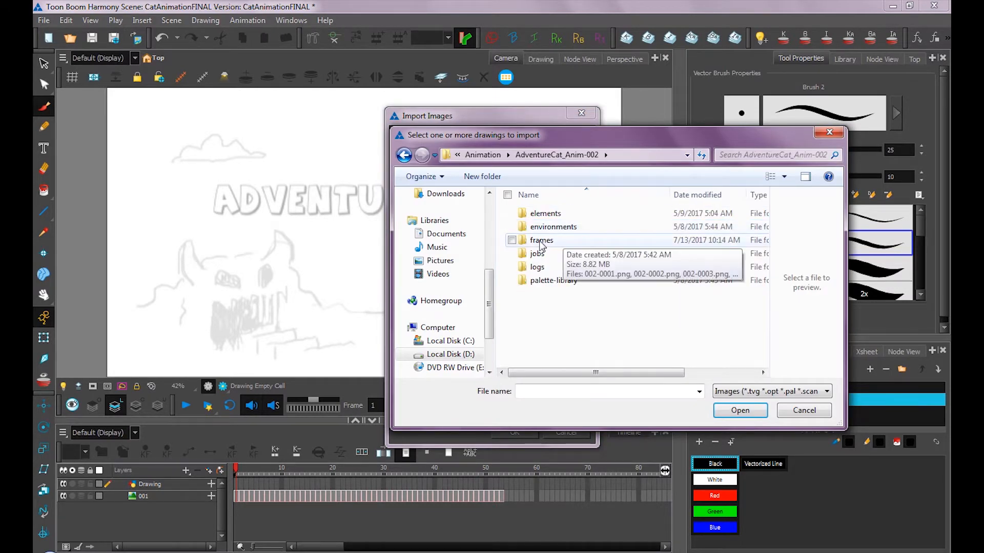
{"action": "double_click", "coordinate": [541, 241]}
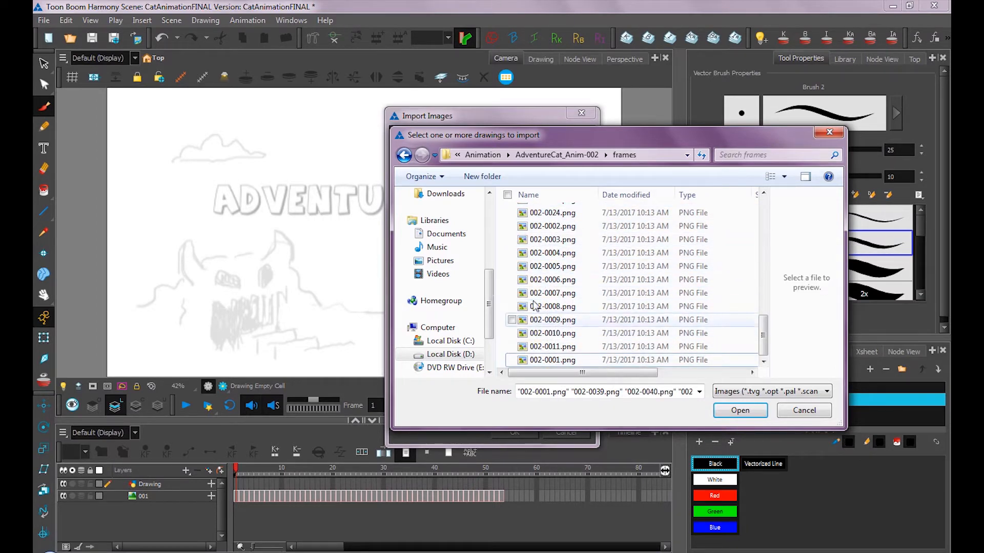
{"action": "mouse_move", "coordinate": [552, 280]}
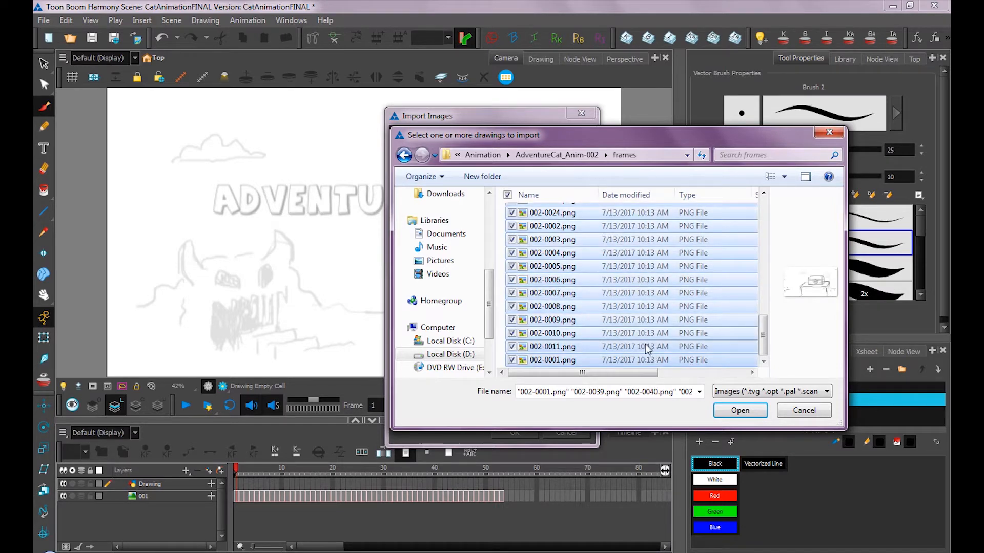
{"action": "left_click", "coordinate": [739, 410]}
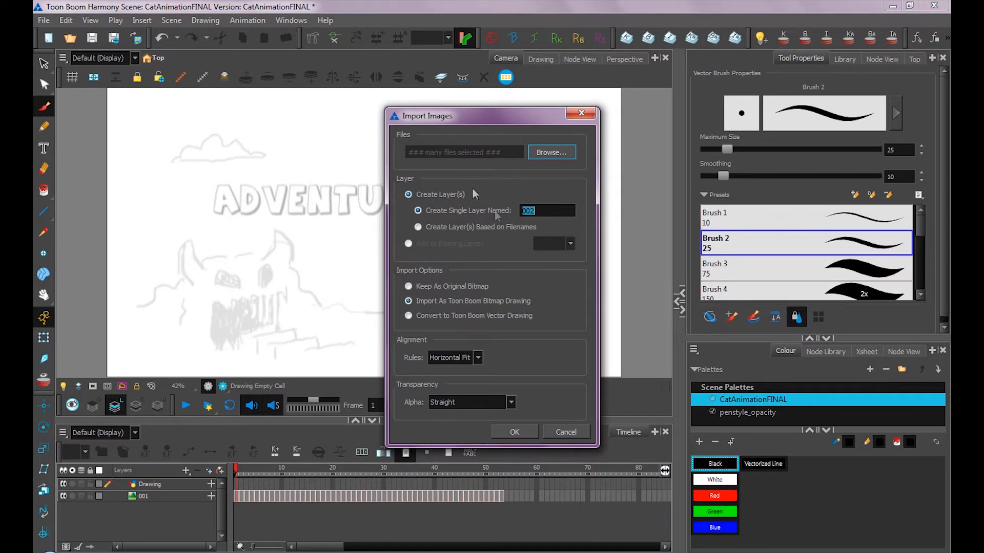
- Import the PNG frames as single layer 002, kept as original bitmaps
{"action": "left_click", "coordinate": [418, 210]}
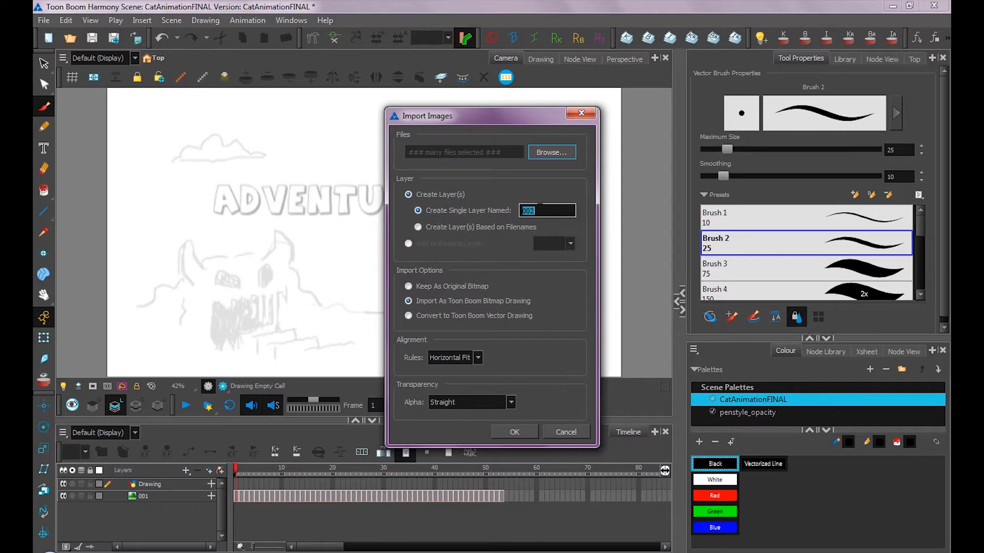
{"action": "left_click", "coordinate": [418, 226]}
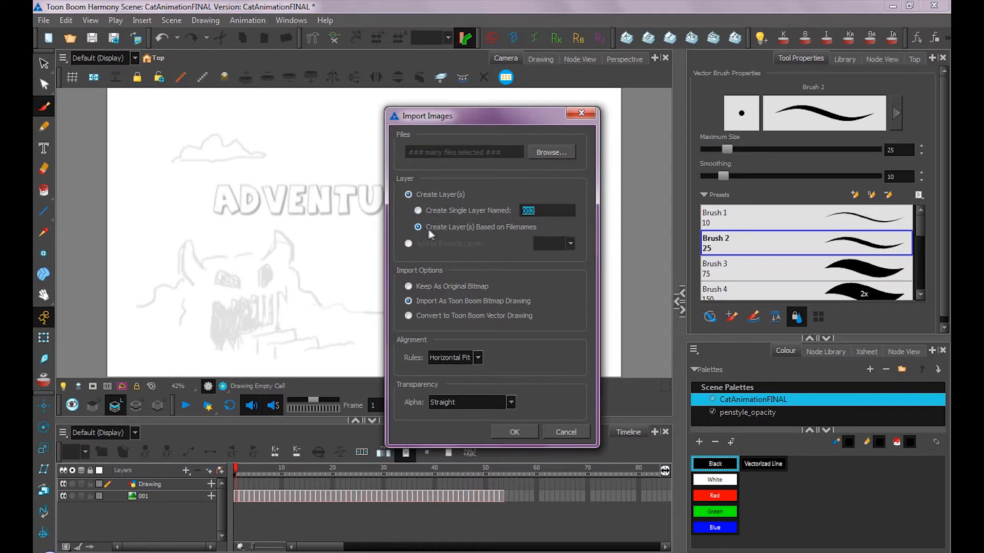
{"action": "left_click", "coordinate": [419, 210]}
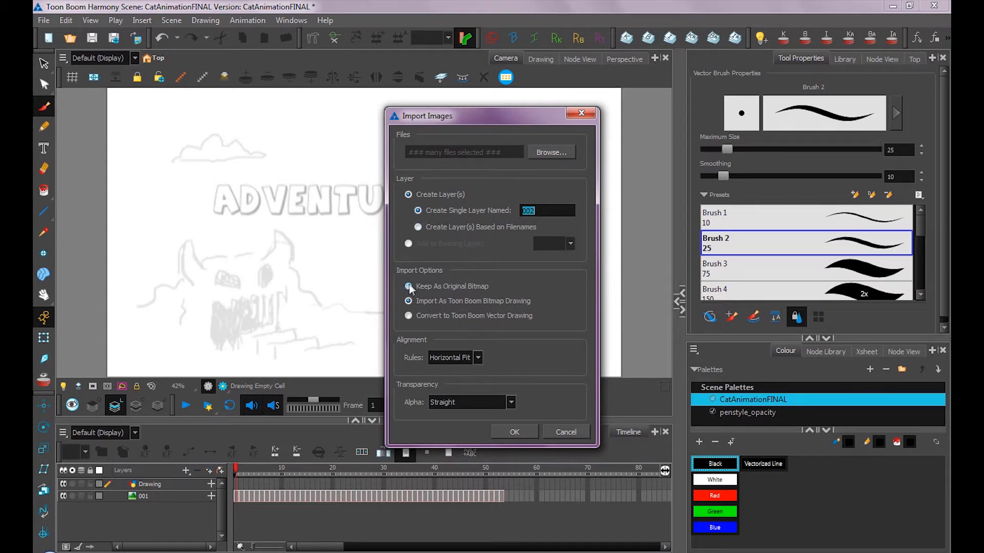
{"action": "left_click", "coordinate": [408, 285]}
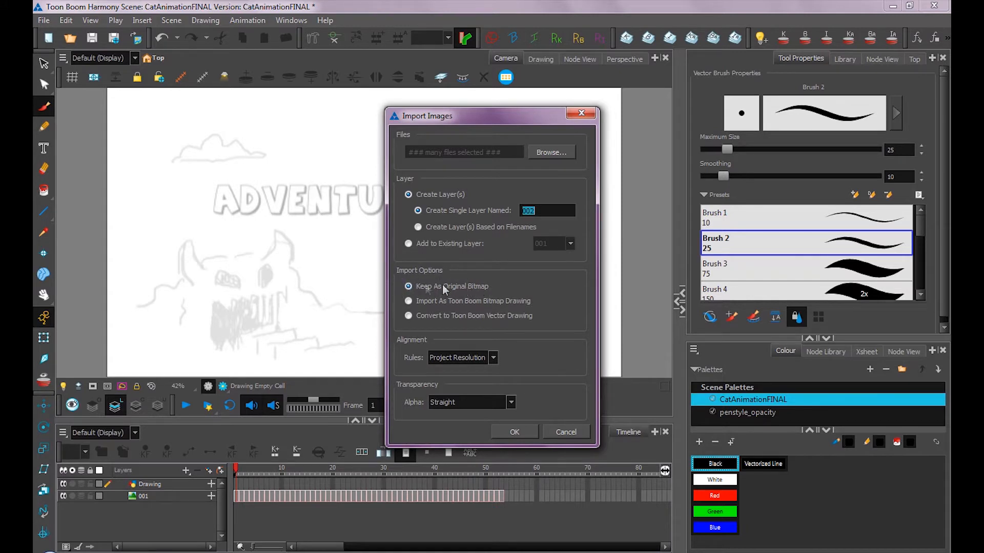
{"action": "mouse_move", "coordinate": [496, 280]}
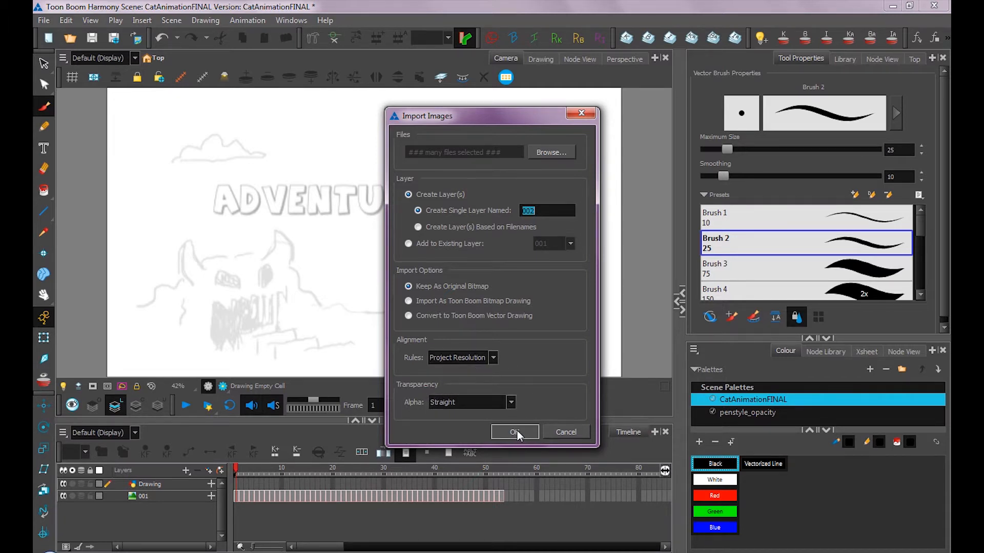
{"action": "left_click", "coordinate": [514, 432]}
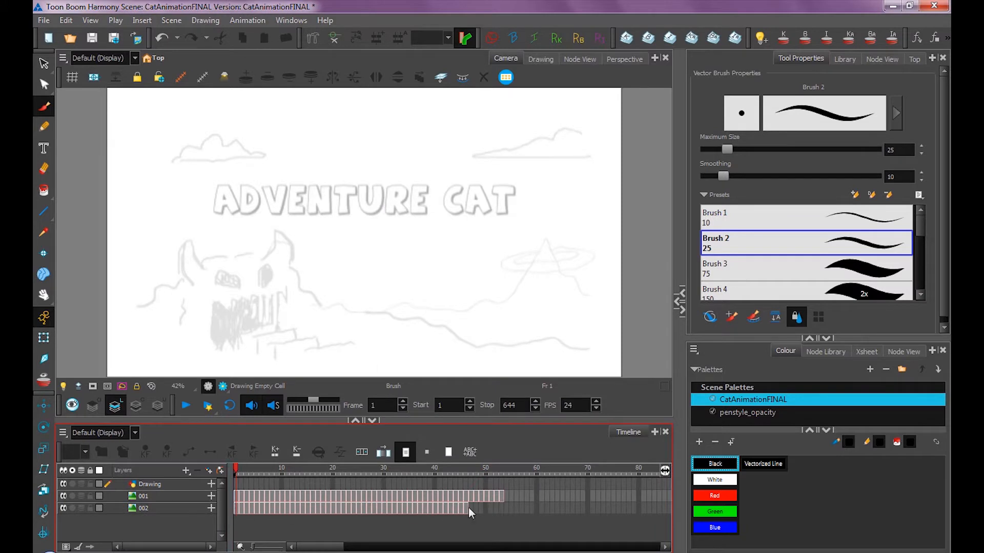
{"action": "mouse_move", "coordinate": [453, 504]}
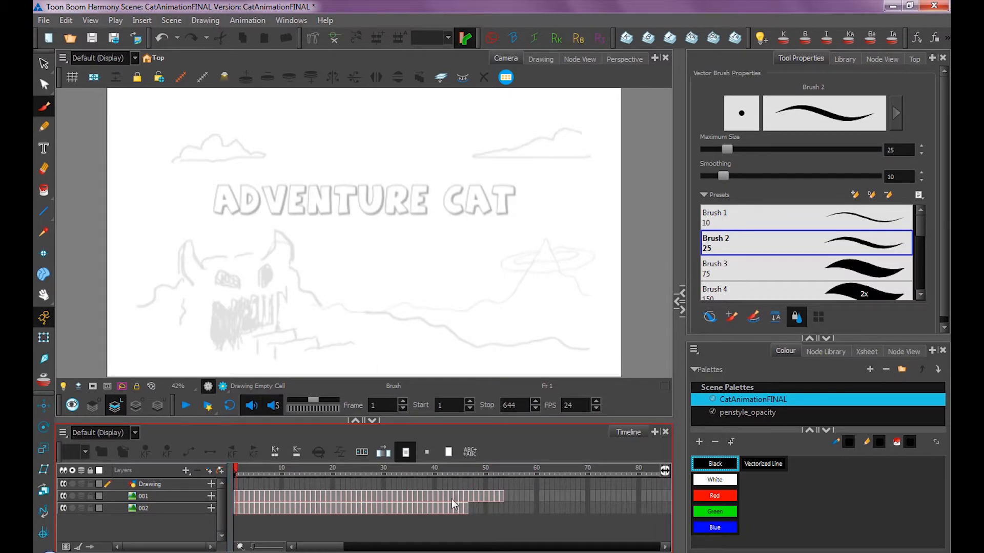
- Import the movie as layer 003 starting at frame 100 and preview a later frame
{"action": "left_click", "coordinate": [143, 508]}
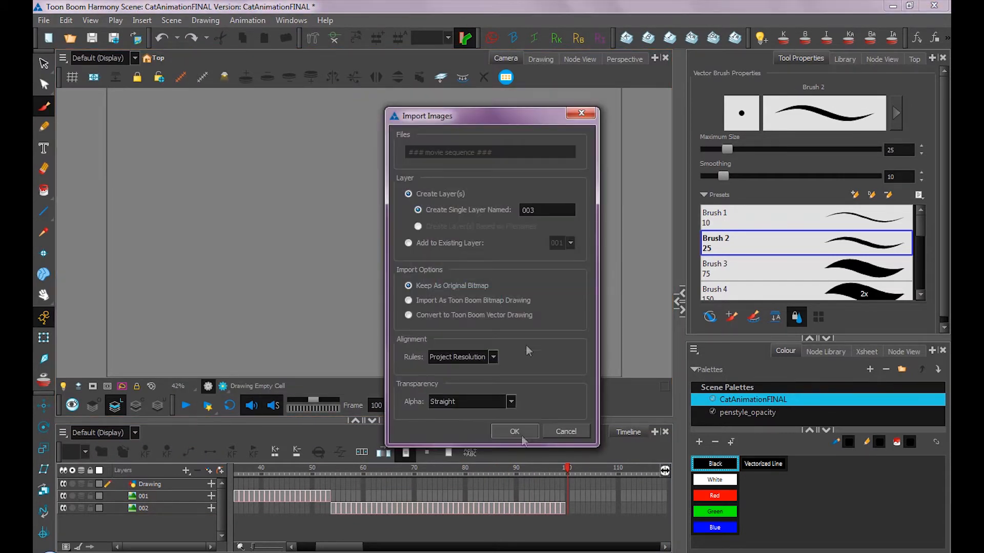
{"action": "left_click", "coordinate": [513, 431]}
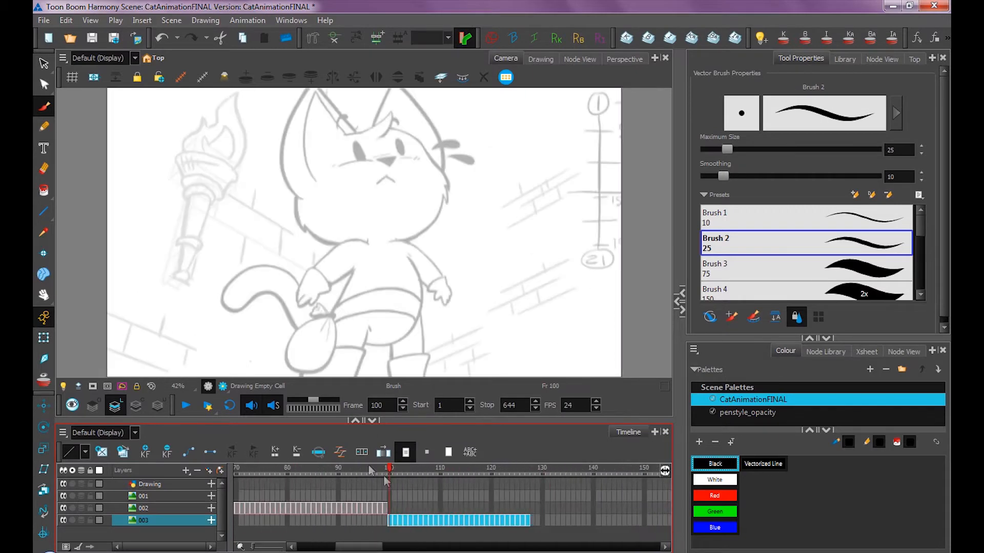
{"action": "left_click", "coordinate": [525, 468]}
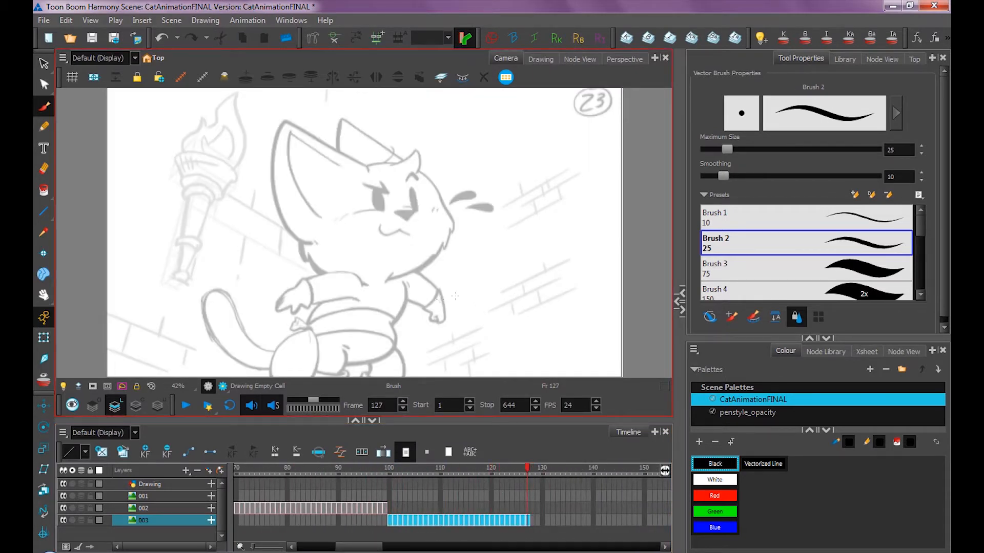
- Import AdventureCat_Anim-004_FINAL_v01.mov as layer 004 with its 004_snd sound
{"action": "left_click", "coordinate": [43, 20]}
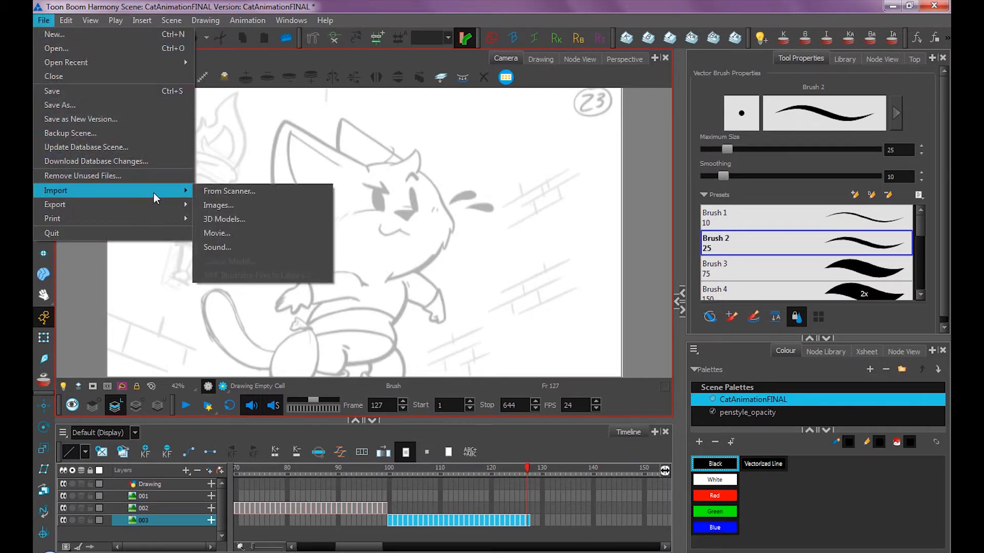
{"action": "left_click", "coordinate": [216, 234]}
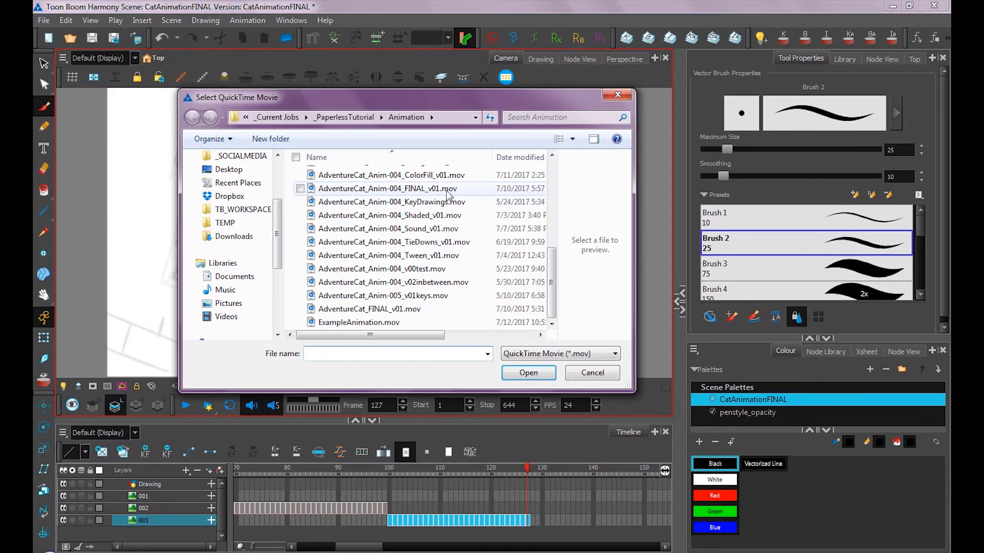
{"action": "left_click", "coordinate": [388, 188]}
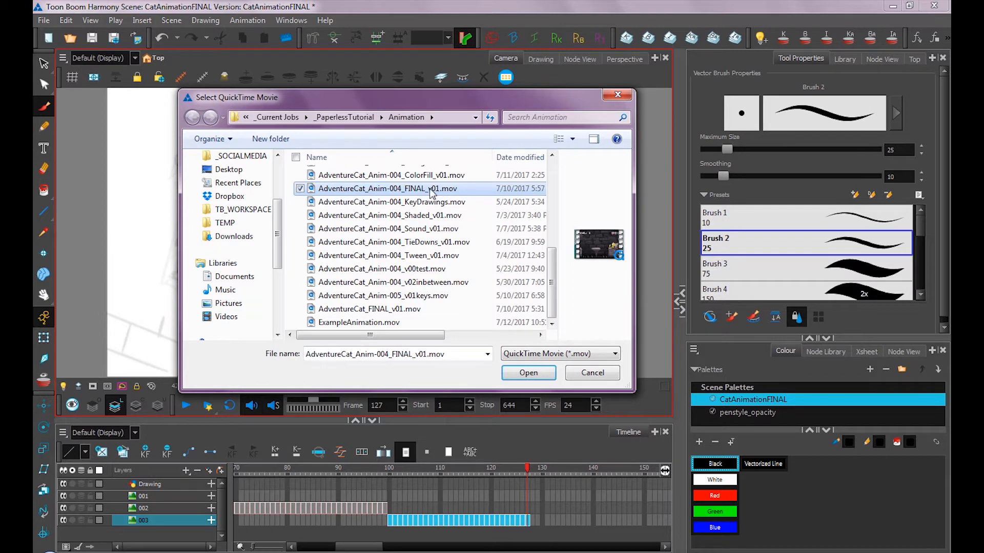
{"action": "left_click", "coordinate": [528, 372]}
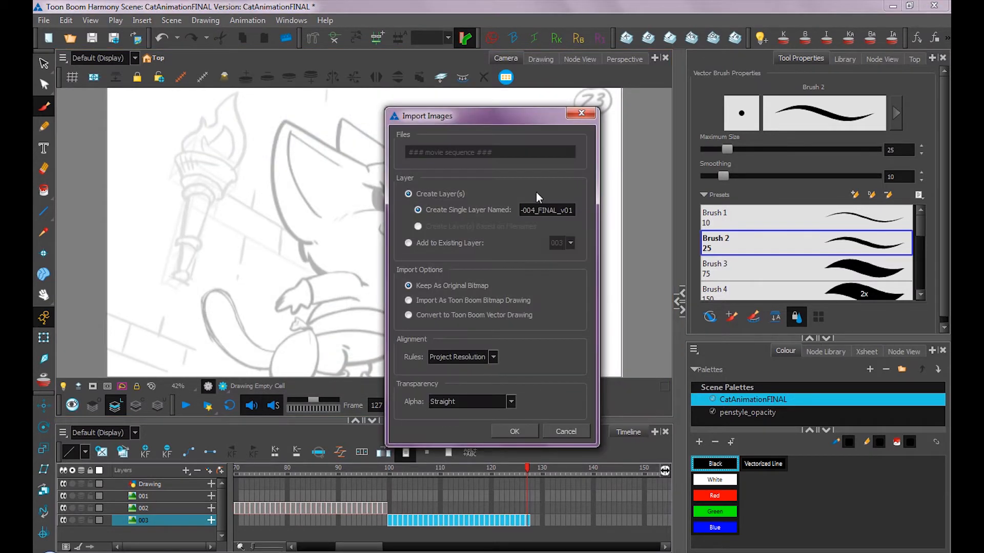
{"action": "mouse_move", "coordinate": [520, 200]}
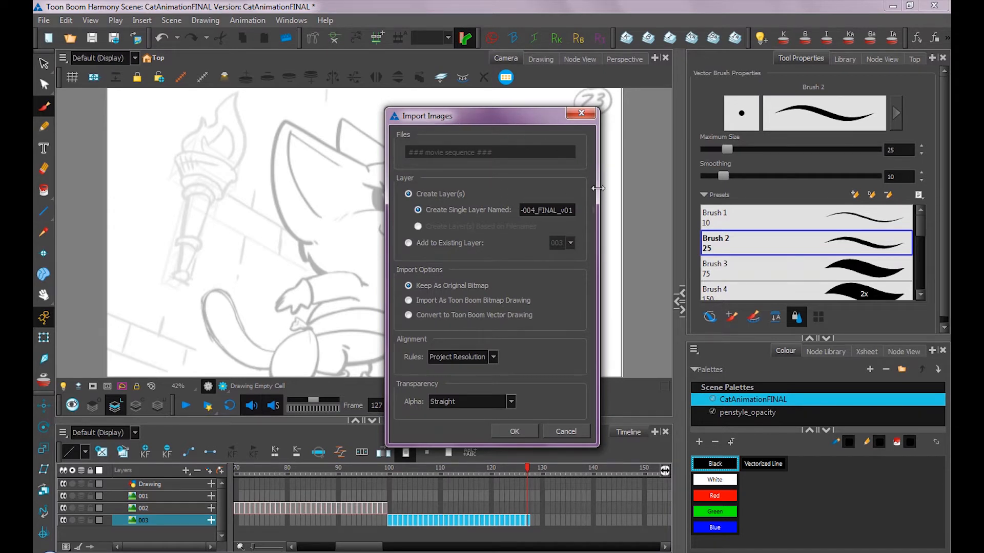
{"action": "left_click", "coordinate": [546, 210]}
{"action": "type", "text": "004"}
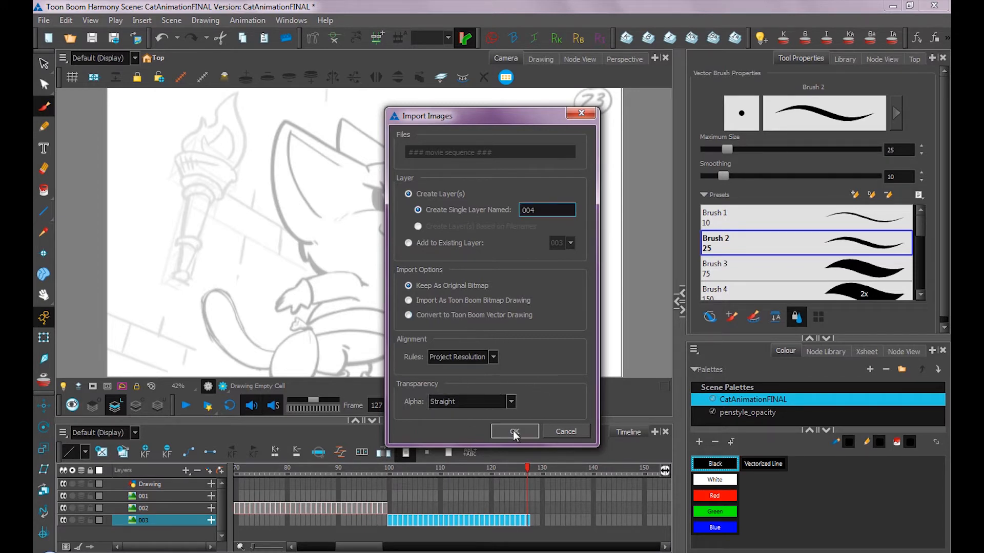
{"action": "left_click", "coordinate": [514, 431]}
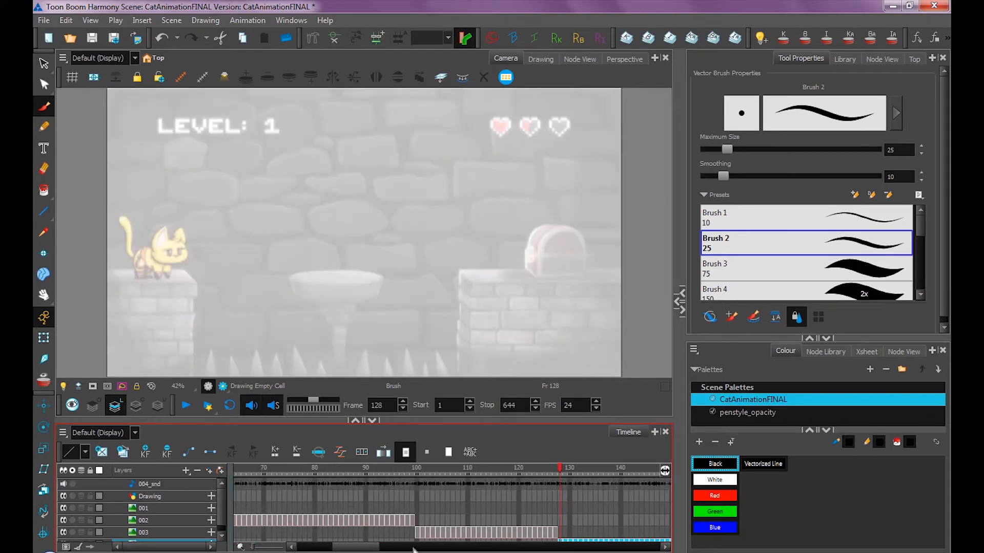
{"action": "scroll", "scroll_direction": "left", "scroll_amount": 3}
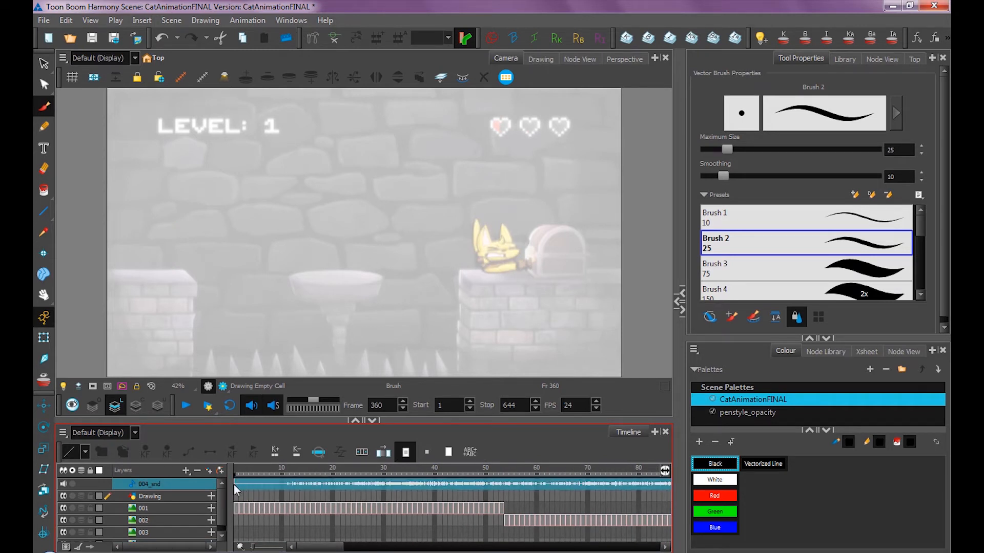
{"action": "left_click", "coordinate": [505, 484]}
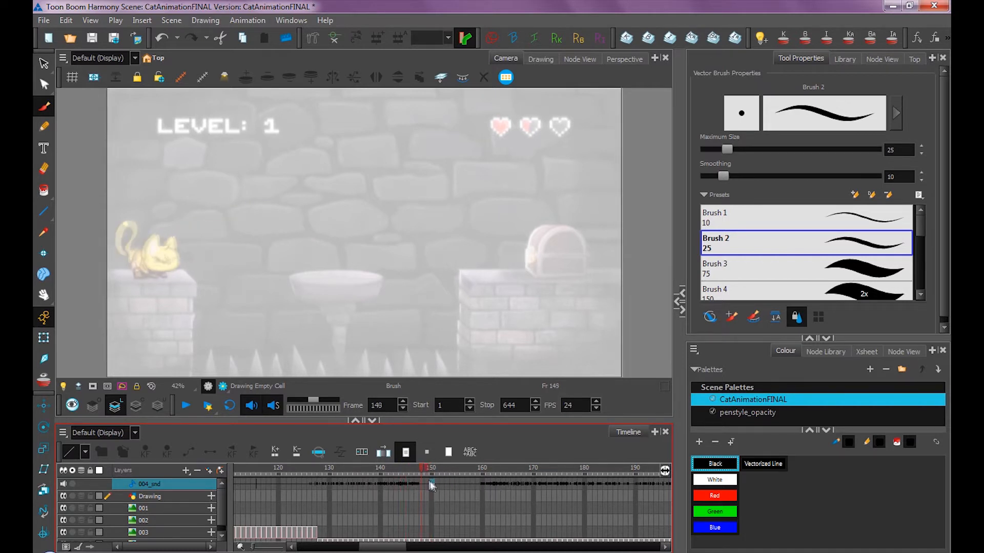
{"action": "left_click_drag", "start_coordinate": [429, 484], "coordinate": [502, 484]}
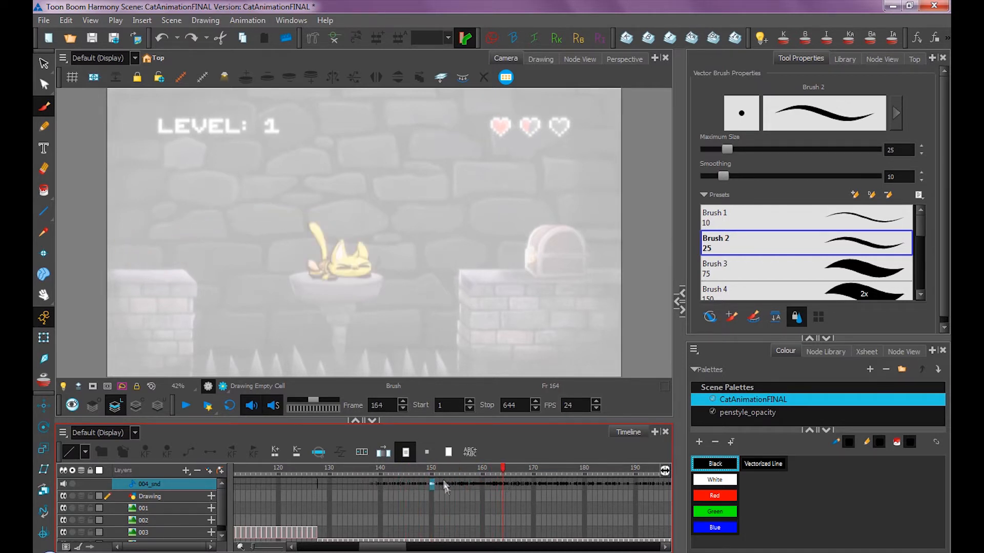
{"action": "mouse_move", "coordinate": [401, 490]}
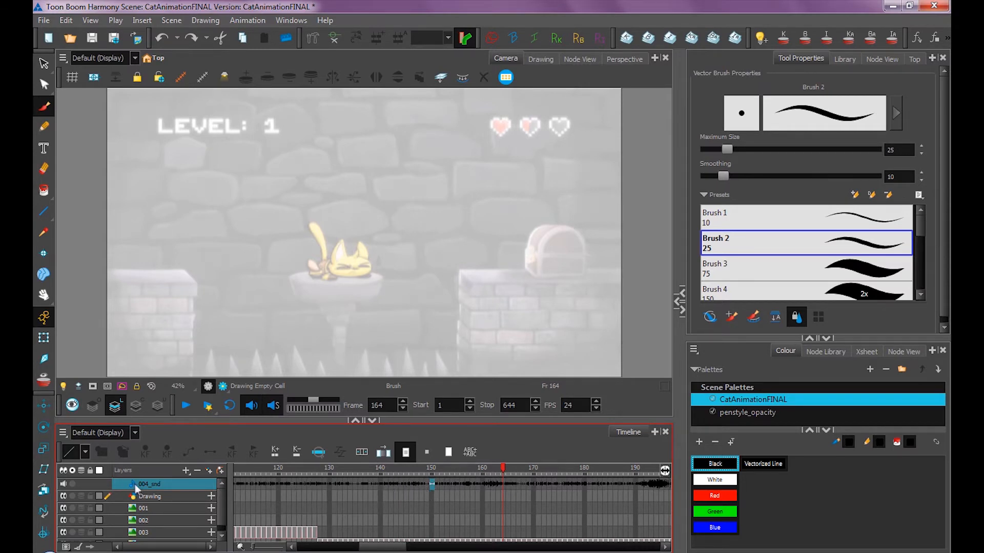
- Set the 004_snd Start Frame to 128 in the Sound Element Editor, then close it
{"action": "double_click", "coordinate": [149, 484]}
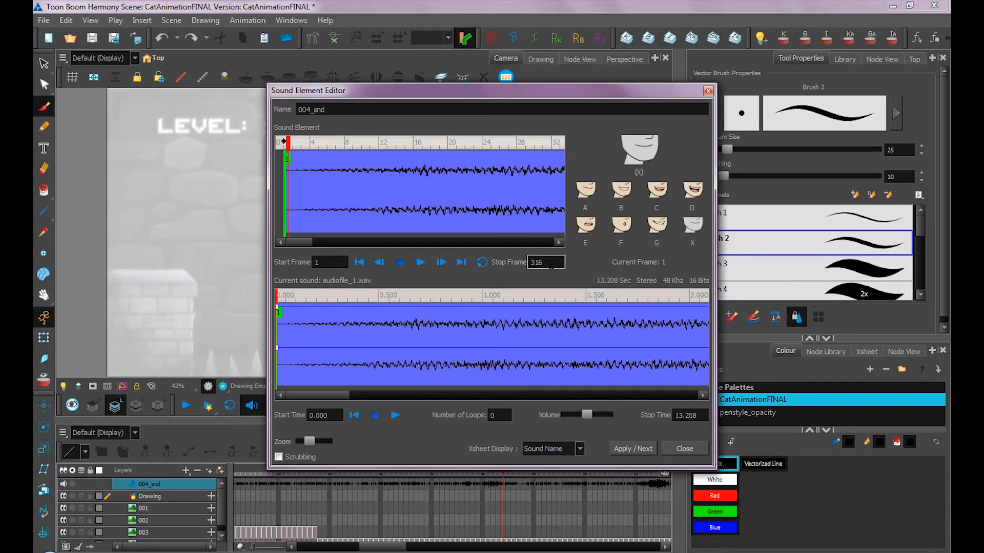
{"action": "type", "text": "10"}
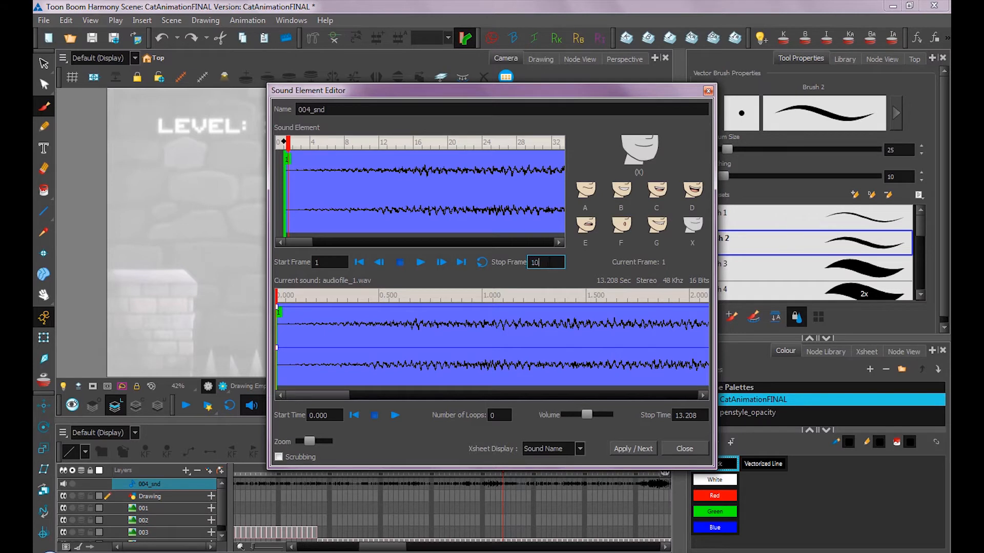
{"action": "type", "text": "1000"}
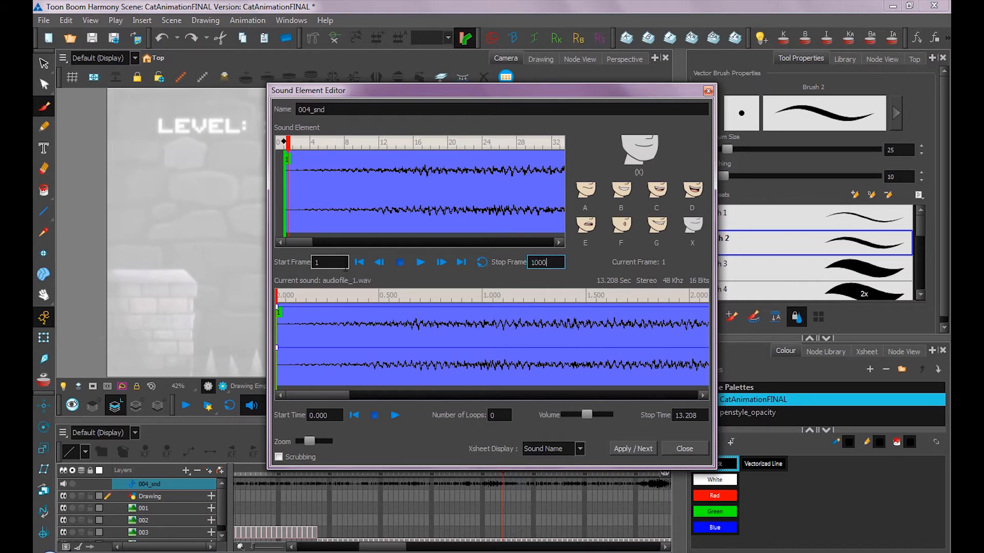
{"action": "left_click", "coordinate": [329, 262]}
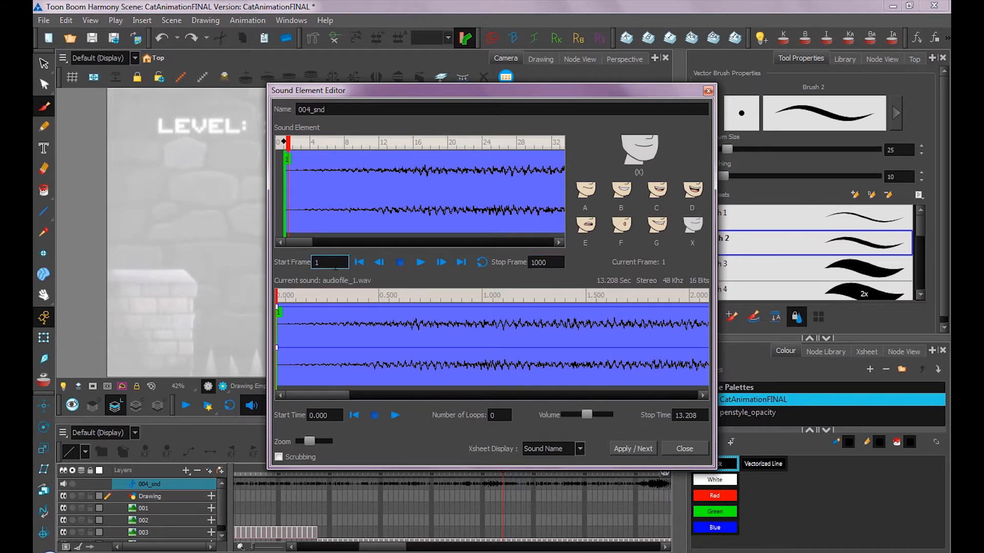
{"action": "type", "text": "128"}
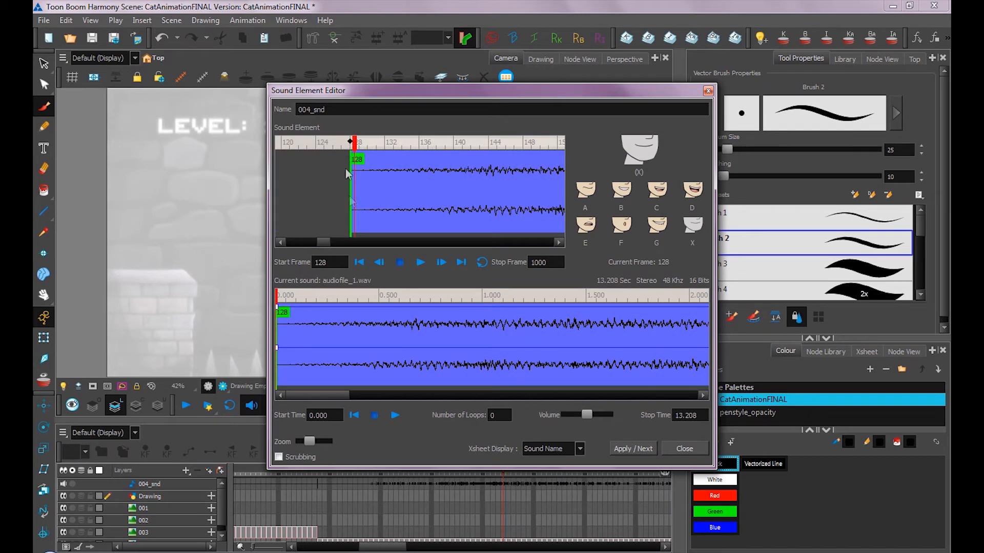
{"action": "left_click_drag", "start_coordinate": [323, 242], "coordinate": [433, 244]}
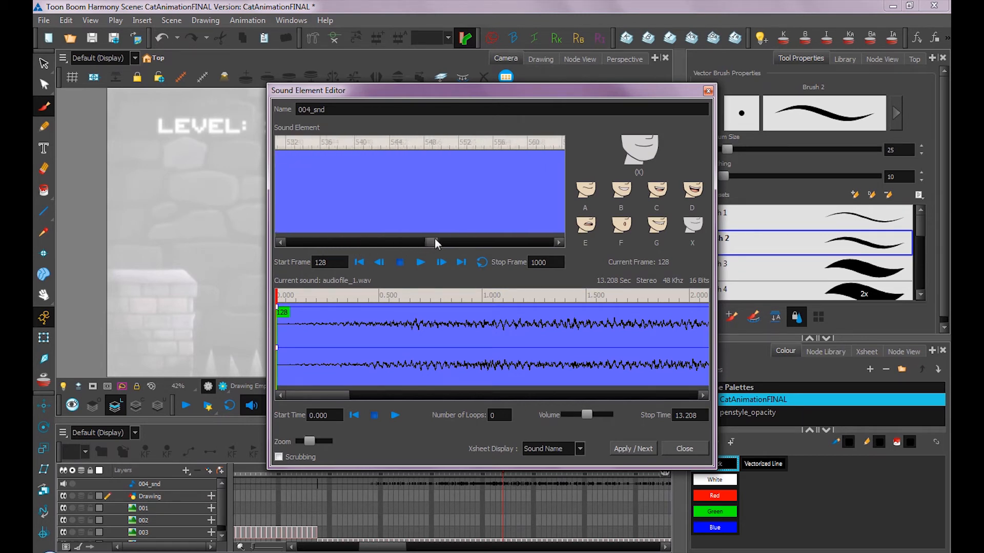
{"action": "left_click_drag", "start_coordinate": [433, 243], "coordinate": [370, 244]}
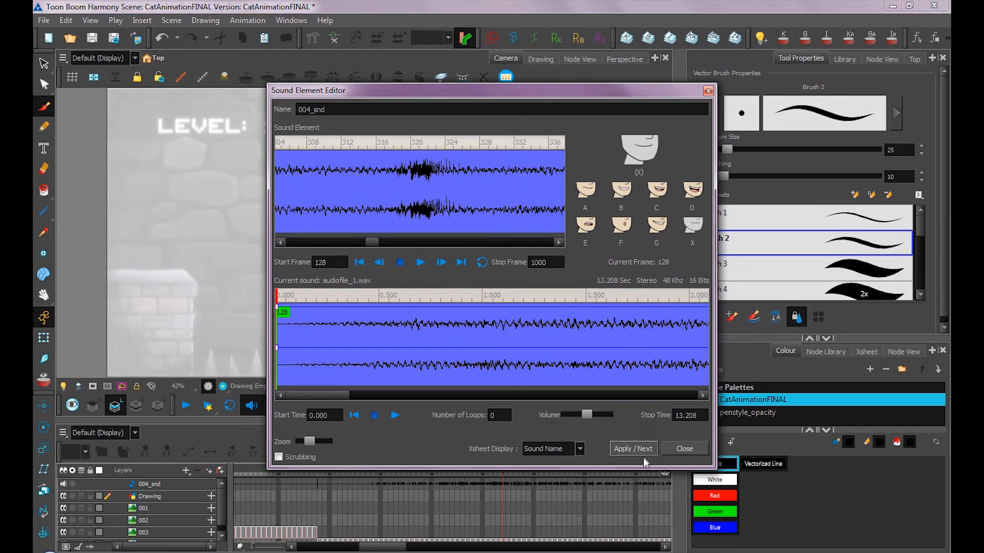
{"action": "left_click", "coordinate": [683, 449]}
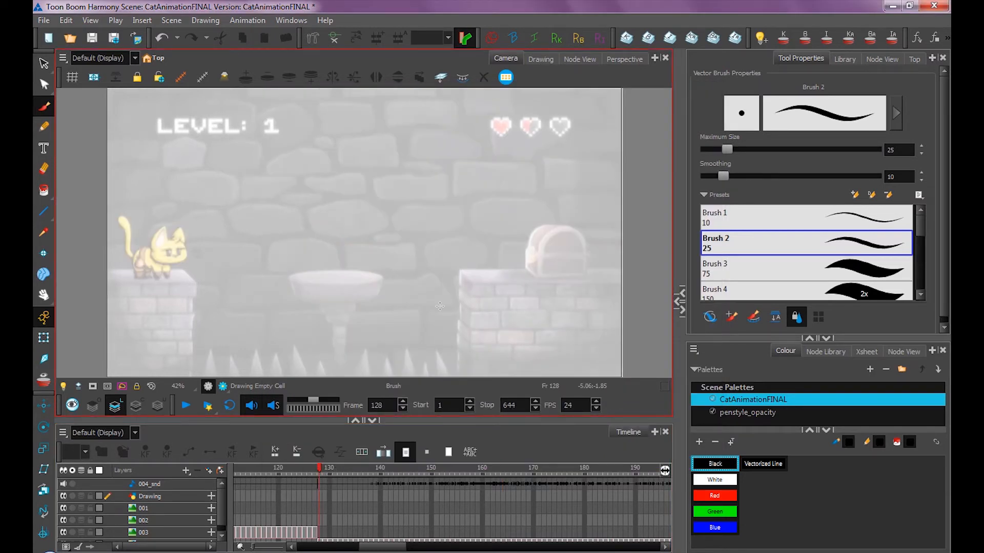
{"action": "mouse_move", "coordinate": [380, 300]}
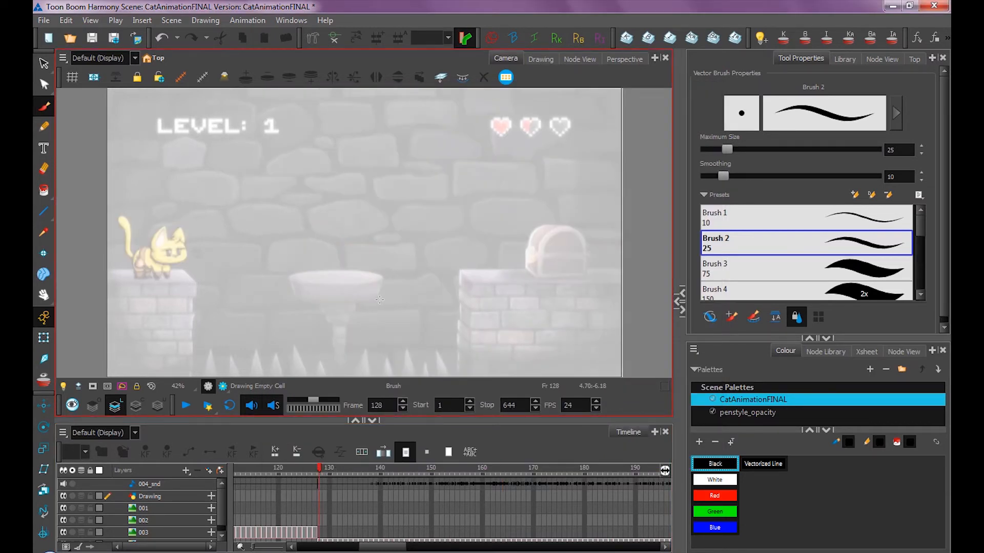
{"action": "left_click", "coordinate": [186, 405]}
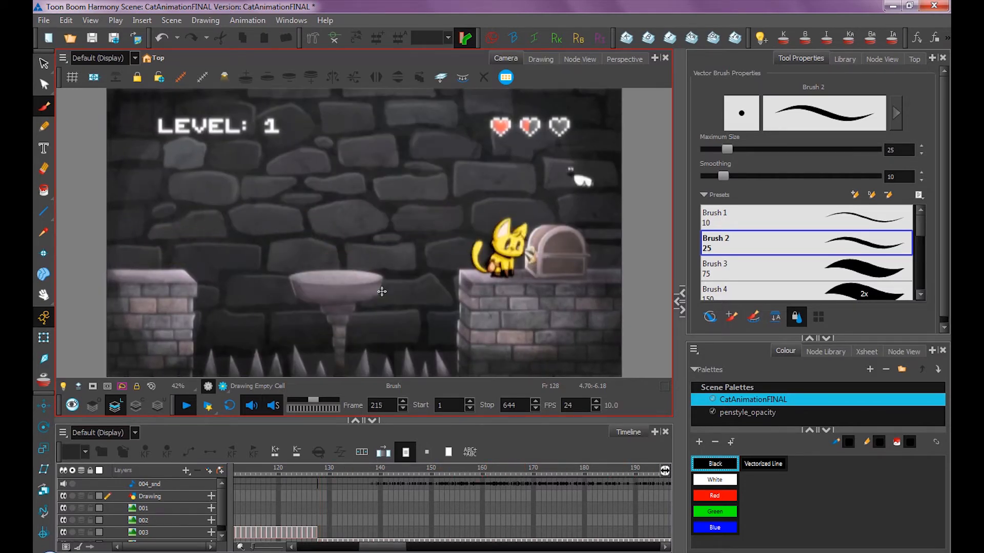
{"action": "left_click", "coordinate": [185, 405]}
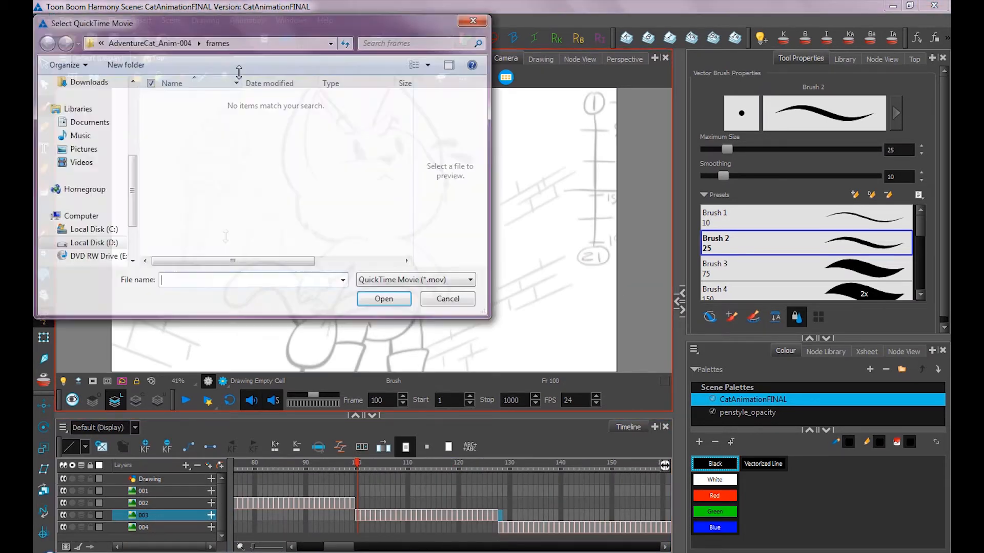
- Import the Game Over QuickTime .mov clip as layer 005
{"action": "left_click", "coordinate": [447, 298]}
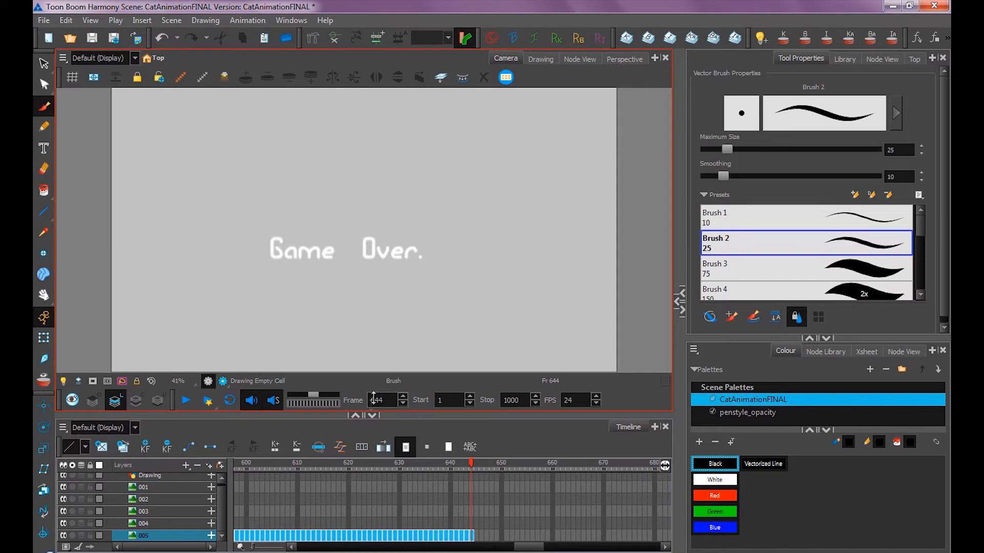
- Set Scene Length's Number of Frames to 644
{"action": "left_click", "coordinate": [171, 20]}
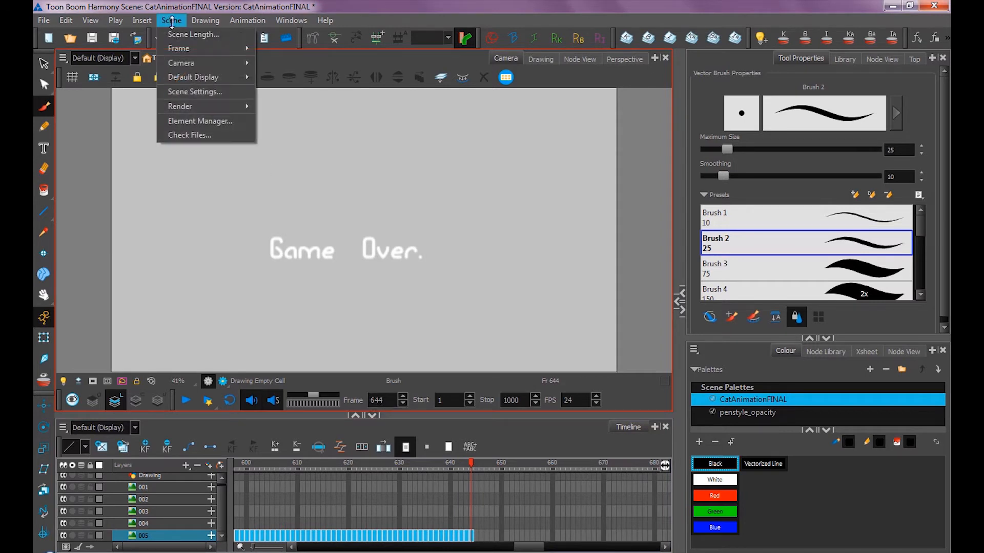
{"action": "left_click", "coordinate": [193, 34]}
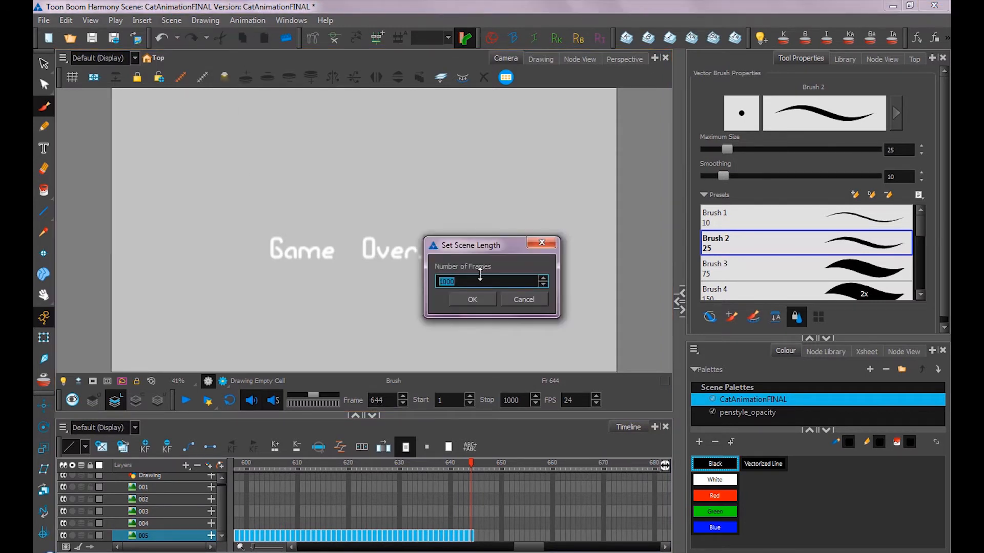
{"action": "type", "text": "644"}
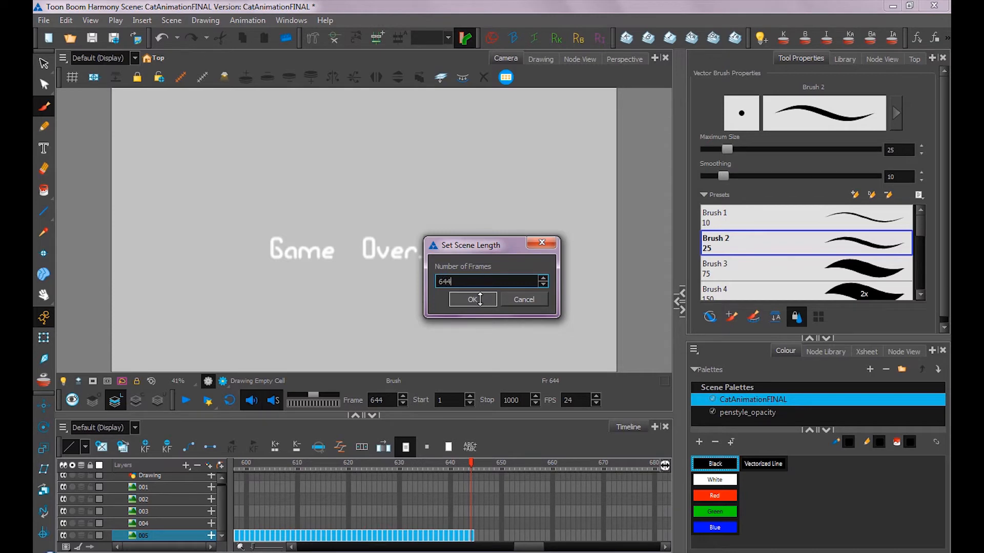
{"action": "left_click", "coordinate": [472, 299]}
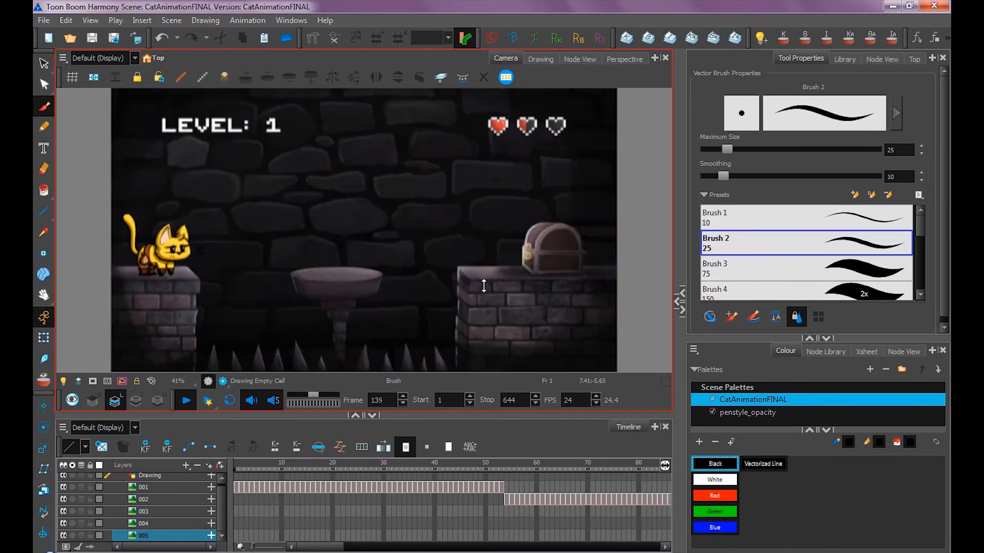
{"action": "left_click", "coordinate": [184, 400]}
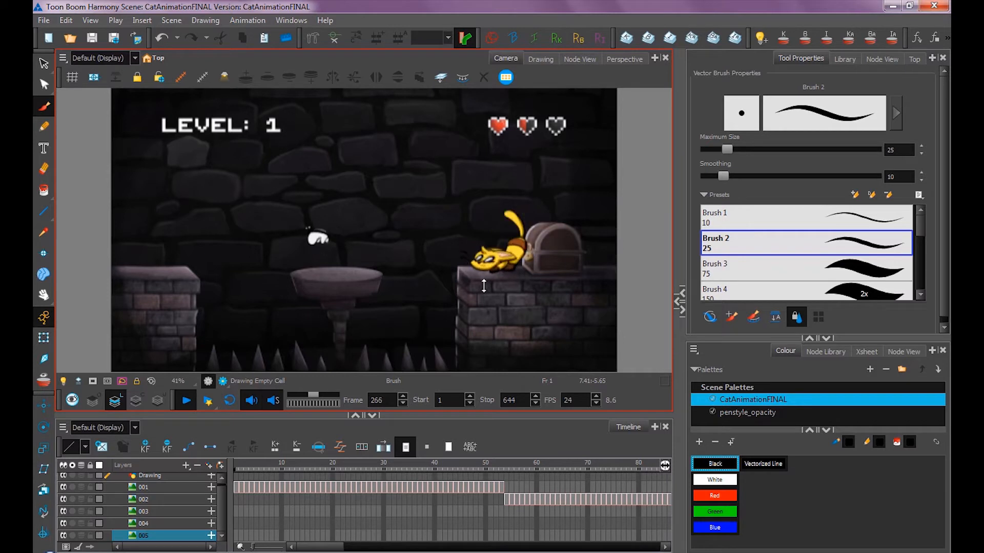
{"action": "left_click", "coordinate": [185, 400]}
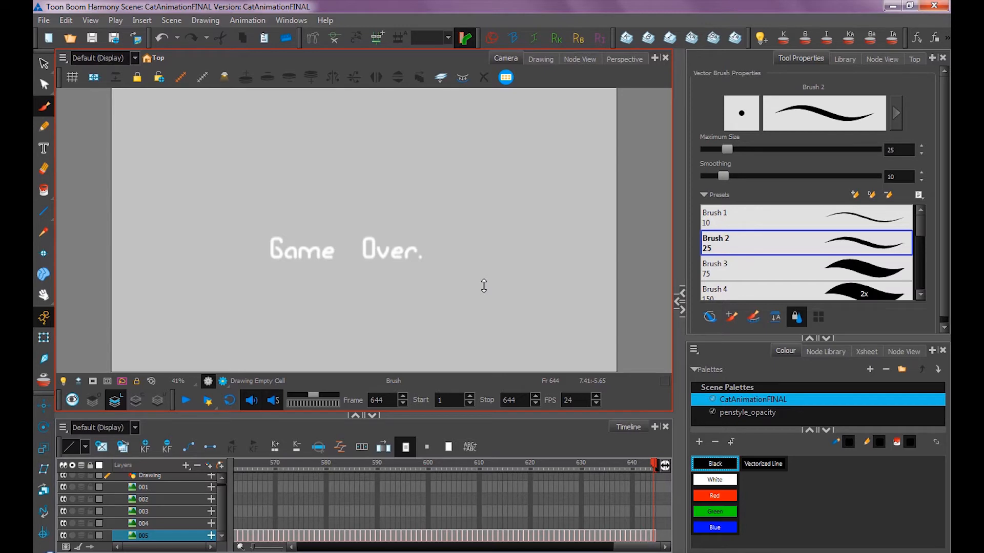
- Export AdventureCat_FINAL_v01.mov as a QuickTime movie with H.264 settings confirmed
{"action": "left_click", "coordinate": [43, 20]}
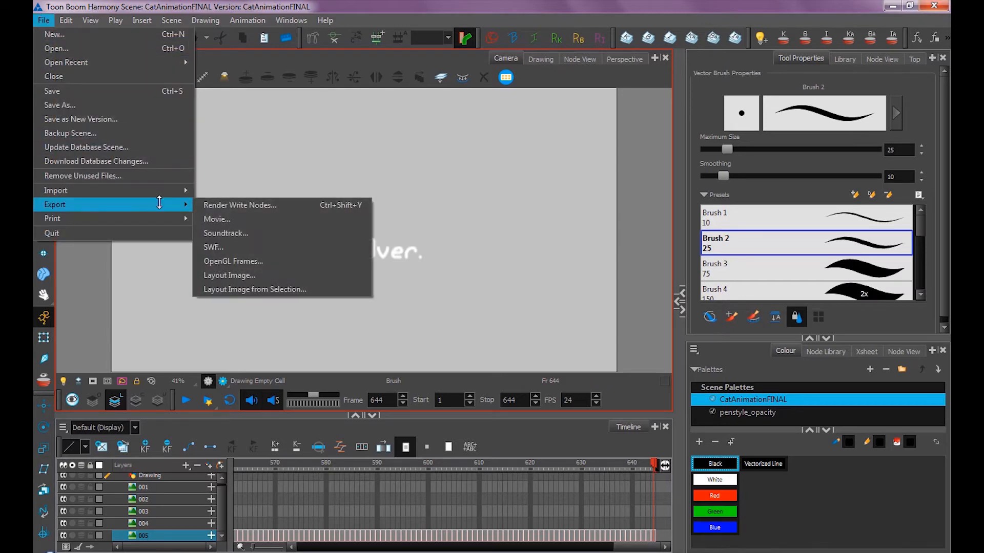
{"action": "left_click", "coordinate": [216, 218]}
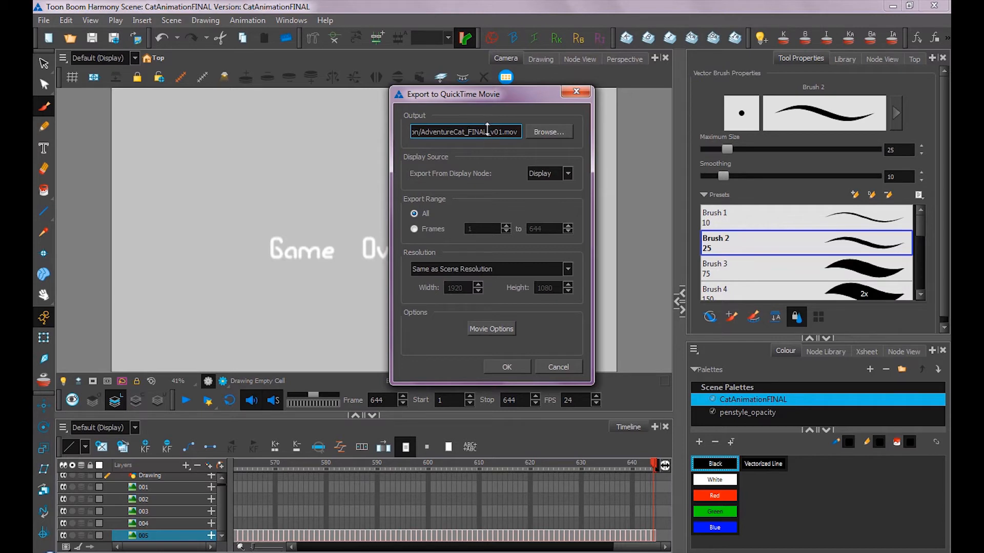
{"action": "mouse_move", "coordinate": [433, 199]}
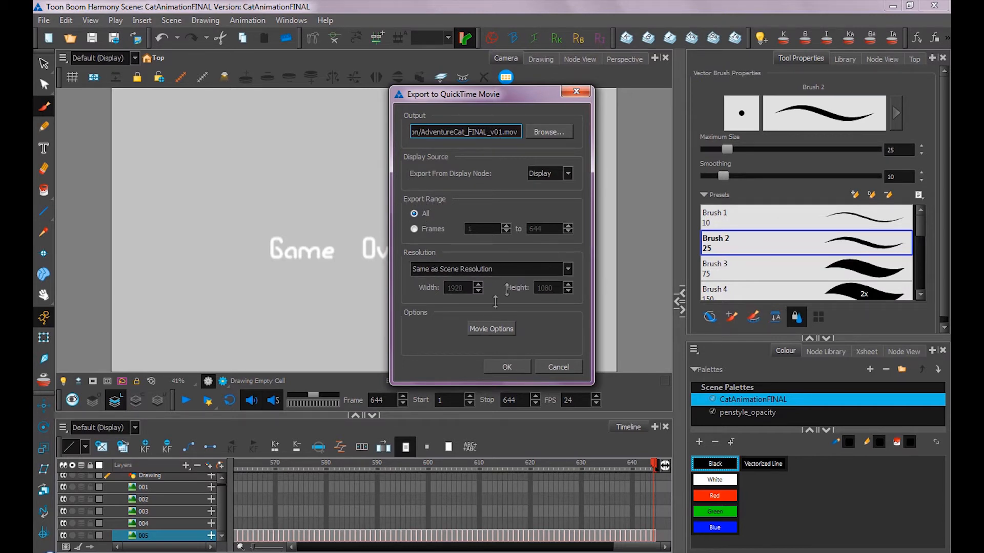
{"action": "left_click", "coordinate": [491, 328]}
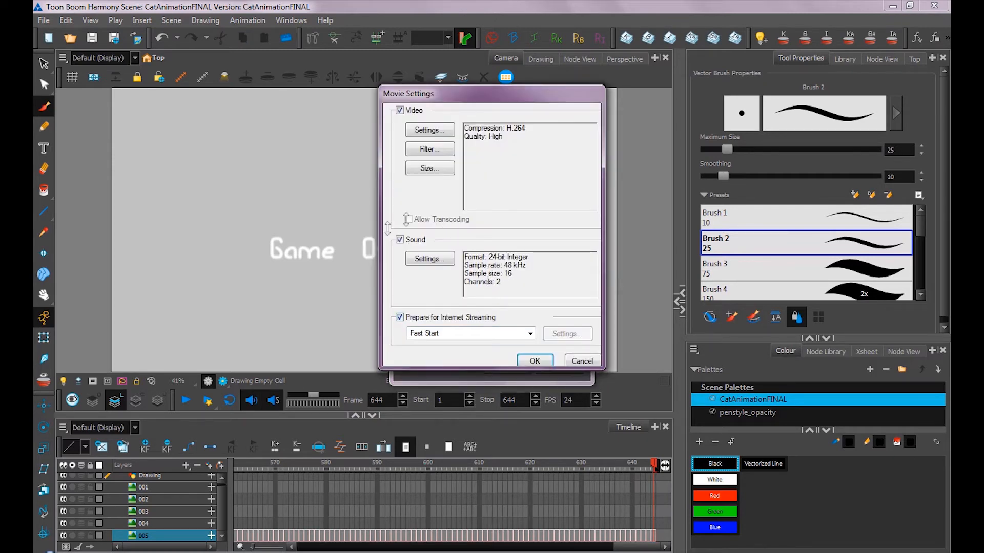
{"action": "left_click", "coordinate": [535, 361]}
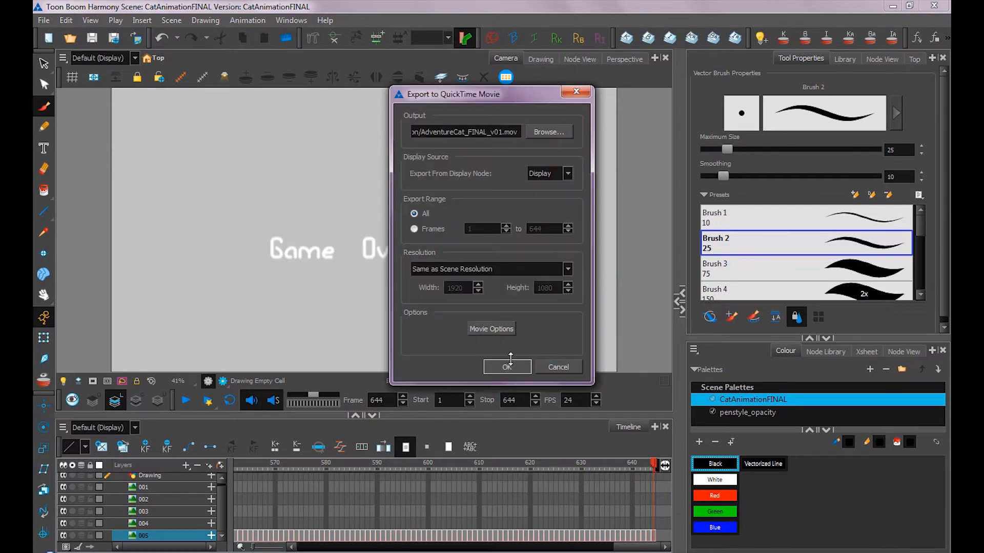
{"action": "left_click", "coordinate": [507, 367]}
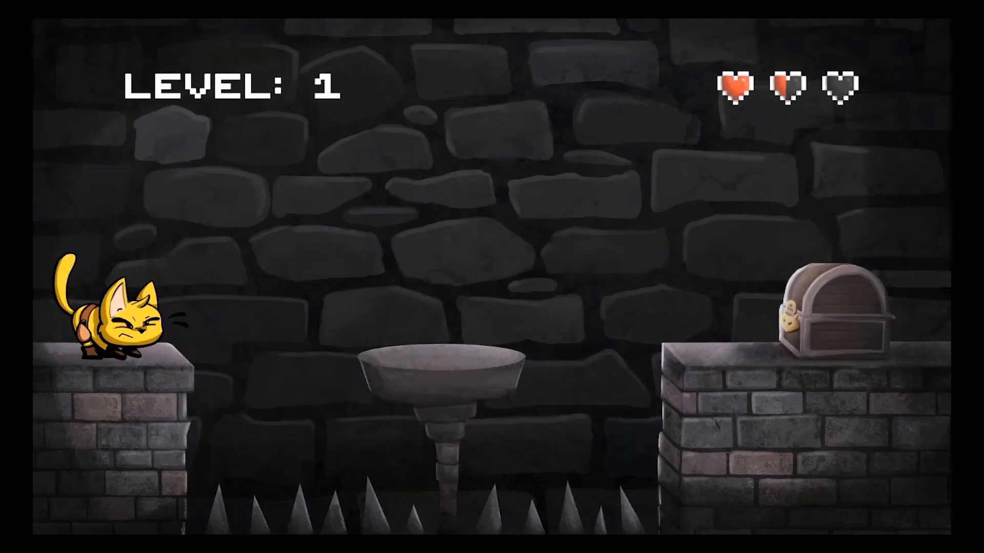
- Play the exported AdventureCat_FINAL_v01.mov full screen to review it
{"action": "key", "text": "space"}
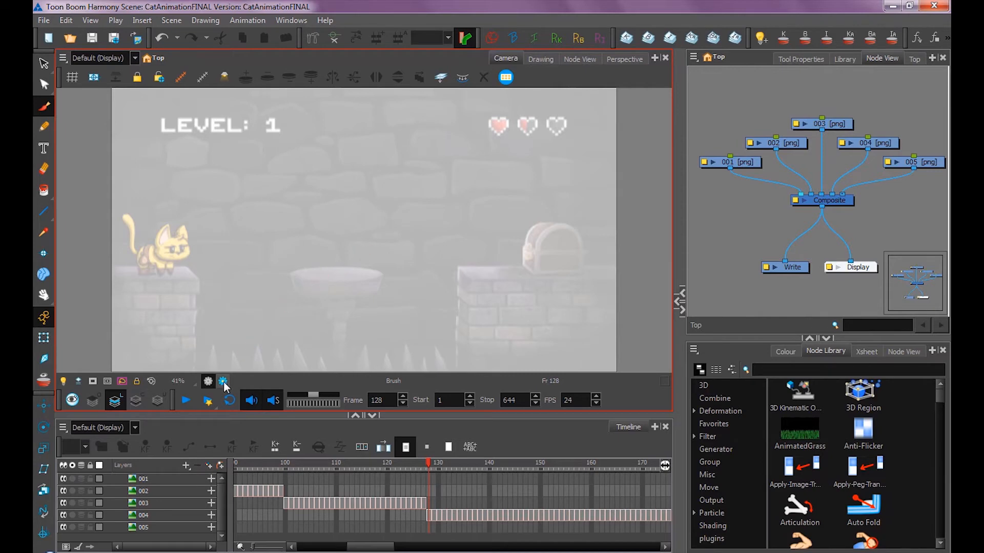
- Enable render preview, select Write, and link the main composite into a new Composite_1
{"action": "left_click", "coordinate": [223, 381]}
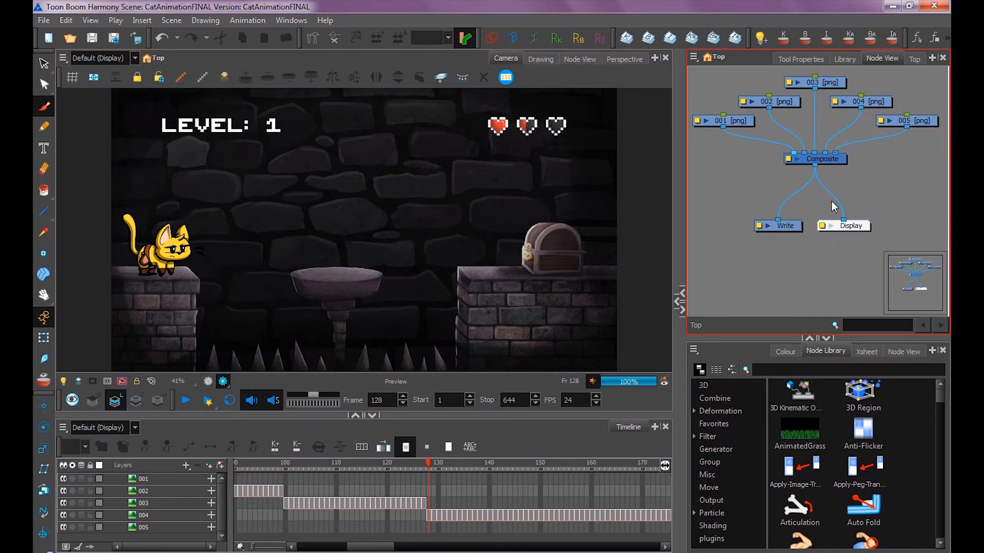
{"action": "left_click", "coordinate": [822, 159]}
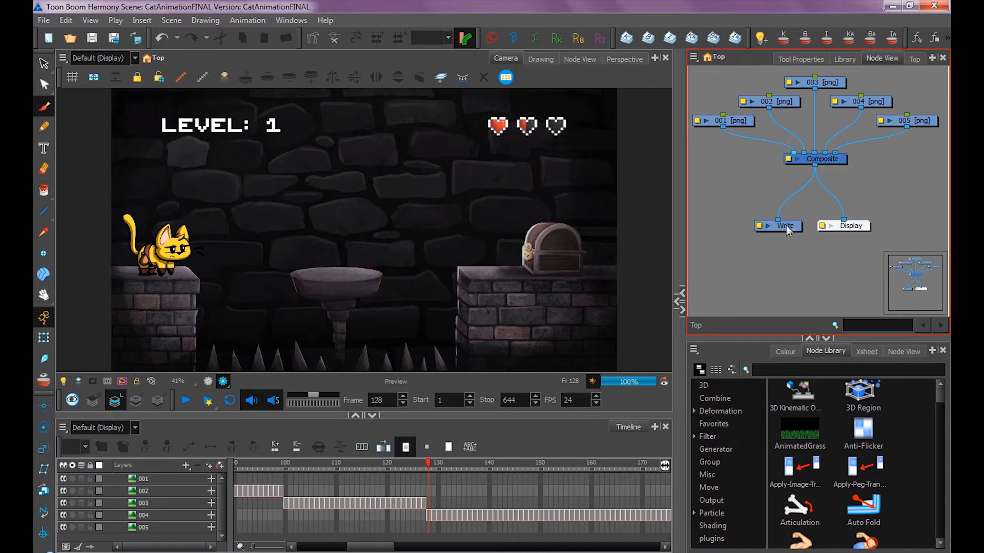
{"action": "left_click", "coordinate": [815, 158]}
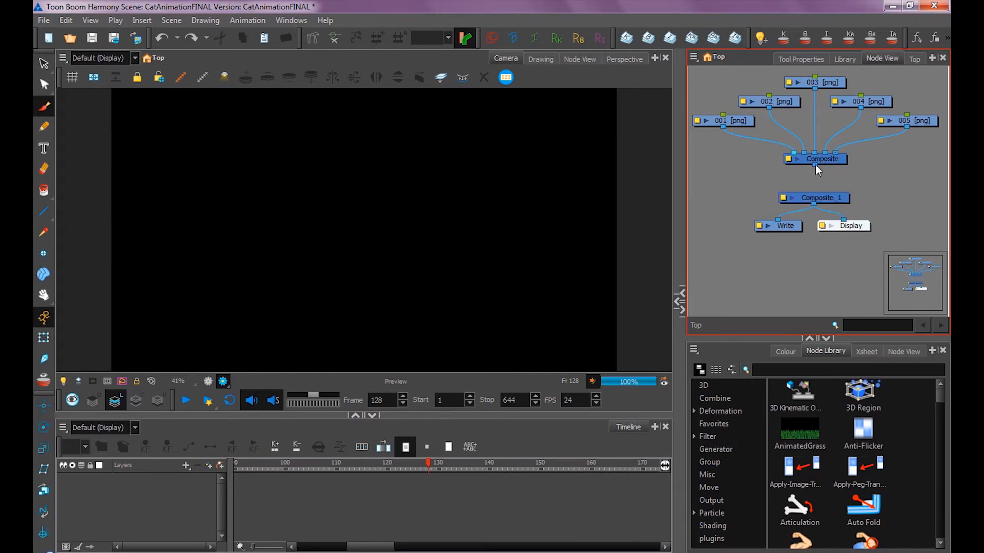
{"action": "left_click", "coordinate": [822, 159]}
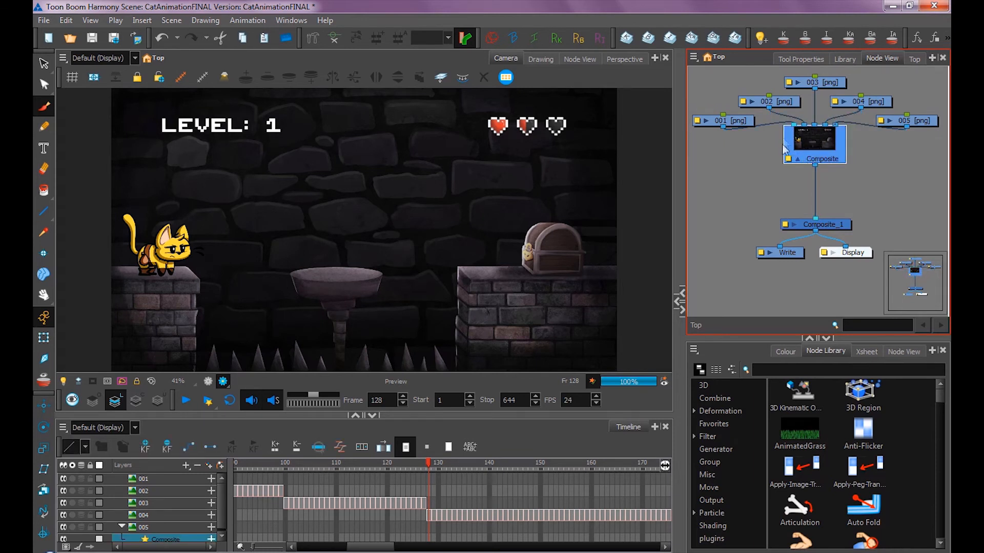
{"action": "left_click", "coordinate": [815, 143]}
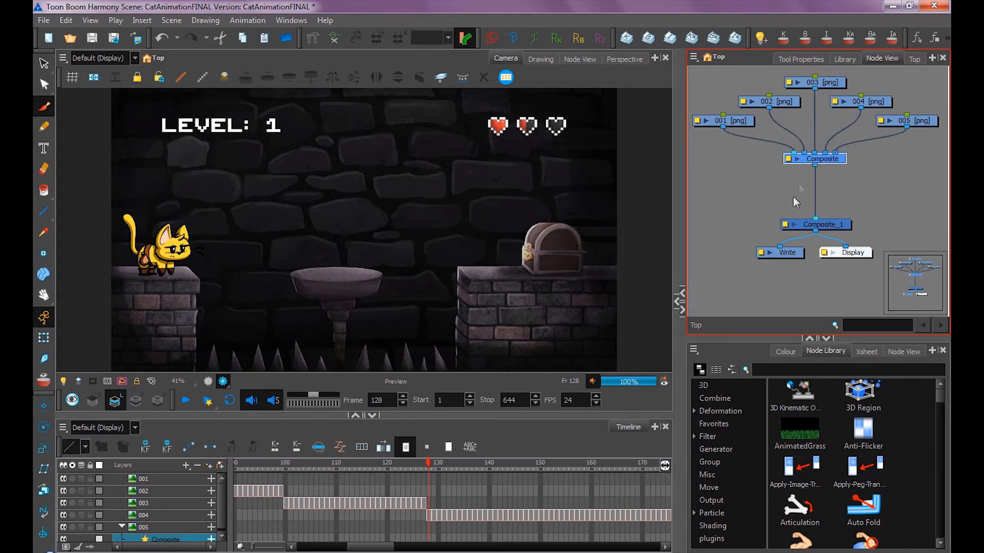
{"action": "mouse_move", "coordinate": [822, 193]}
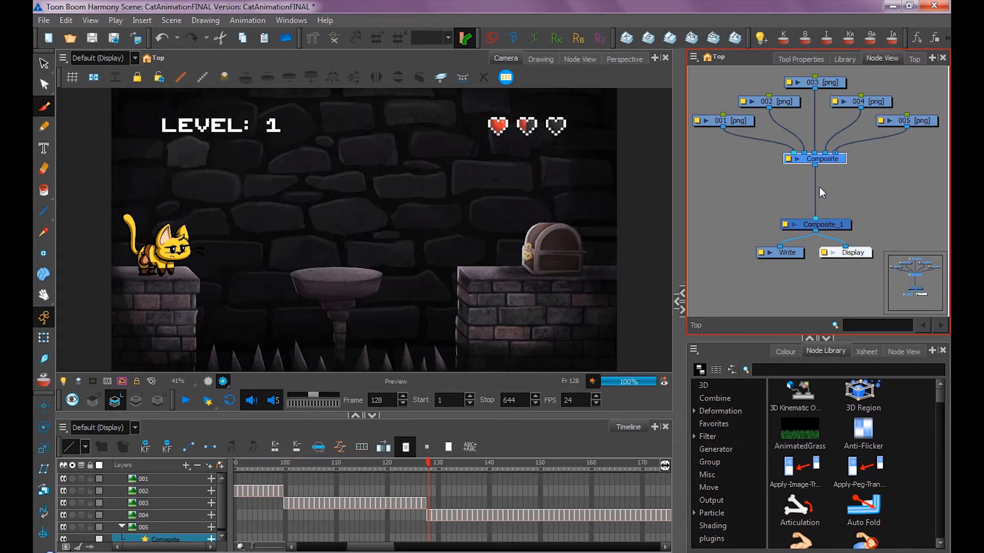
{"action": "left_click", "coordinate": [815, 225]}
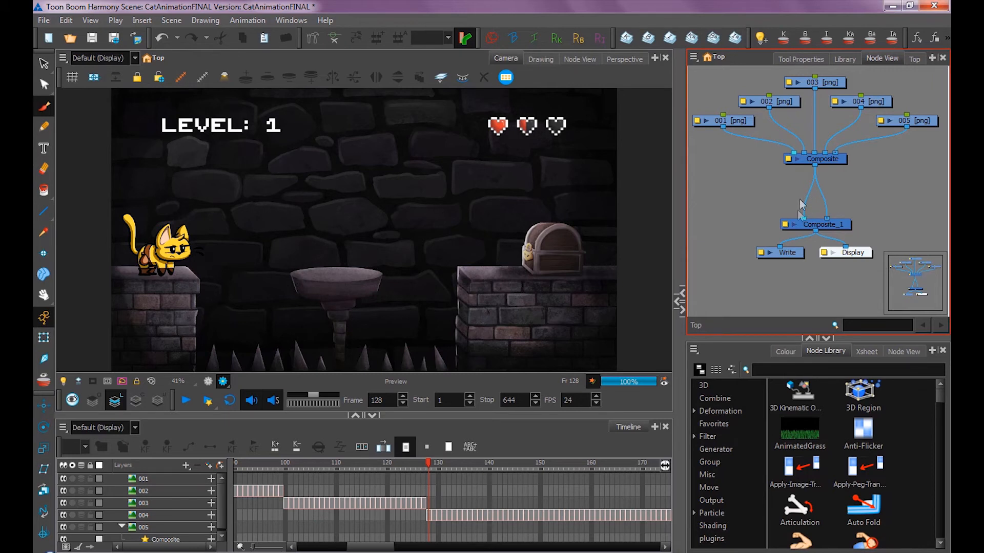
- Search 'ble' in the Node Library and drop Blending onto the Composite–Composite_1 link
{"action": "left_click", "coordinate": [721, 411]}
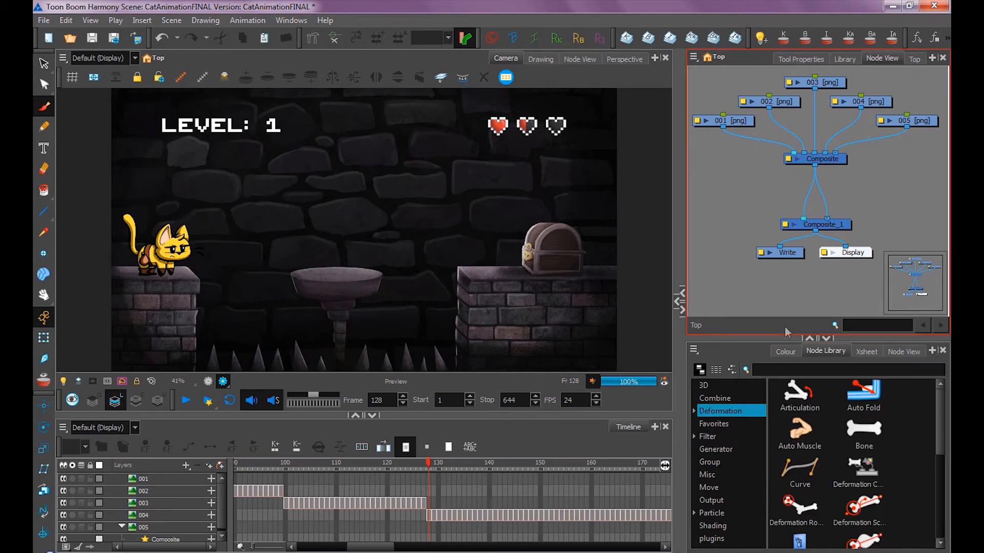
{"action": "left_click", "coordinate": [713, 424]}
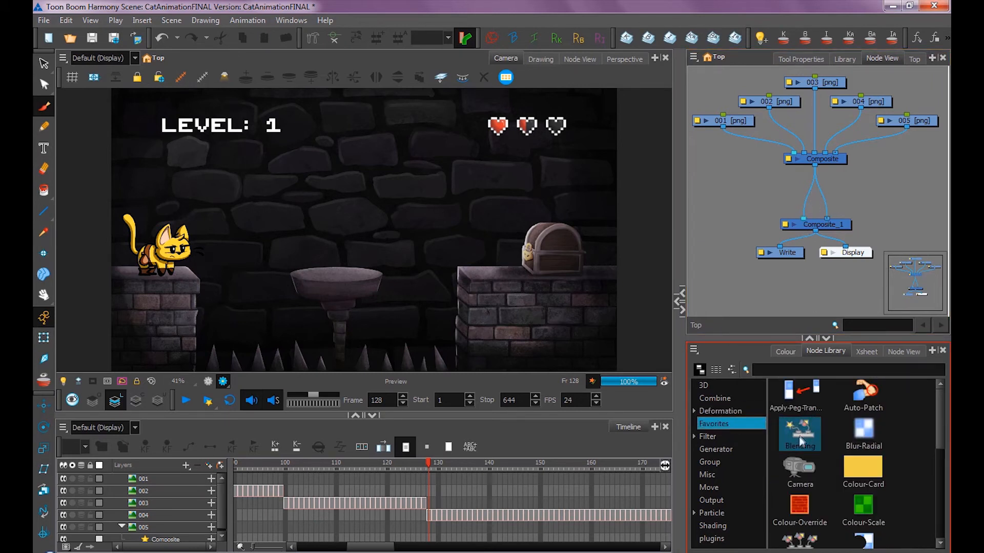
{"action": "left_click", "coordinate": [846, 370]}
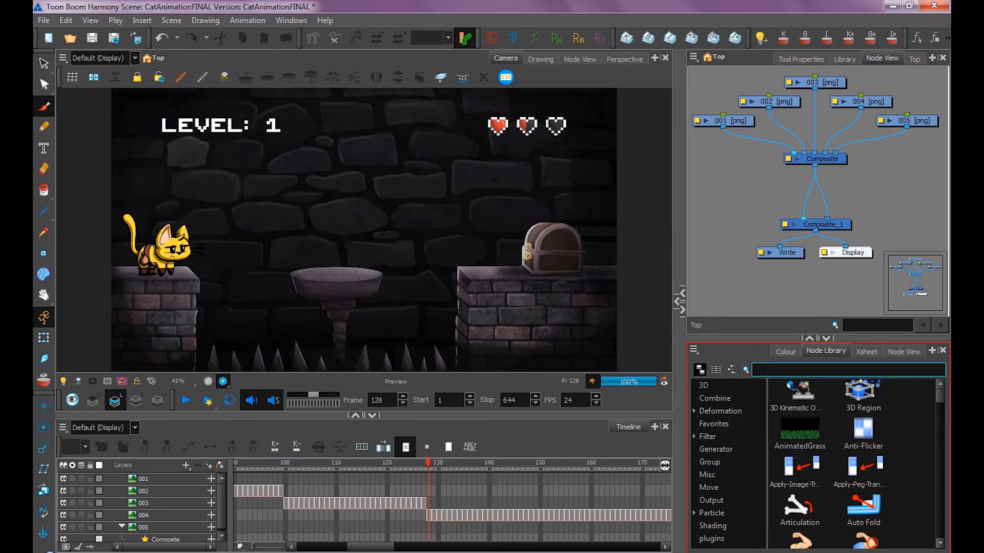
{"action": "type", "text": "ble"}
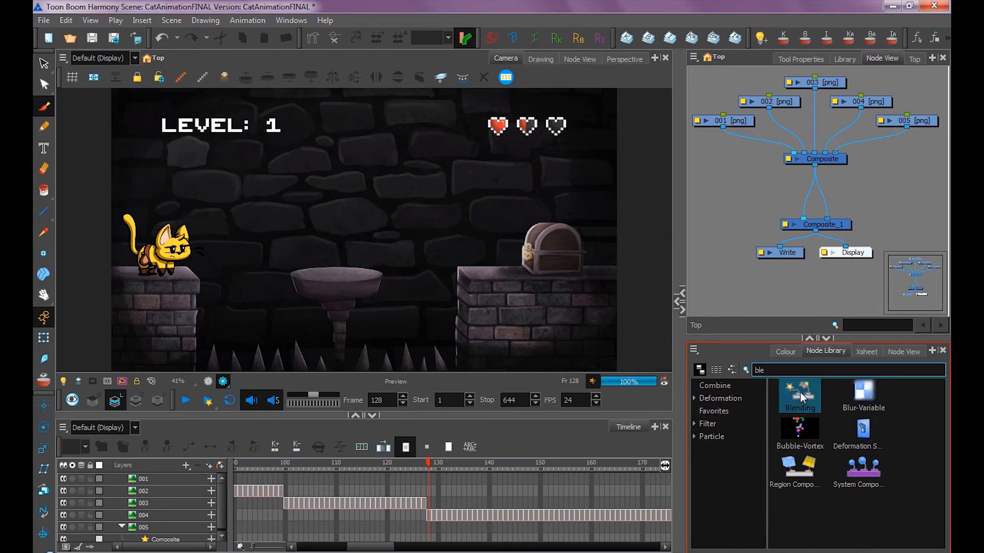
{"action": "left_click_drag", "start_coordinate": [800, 394], "coordinate": [740, 200]}
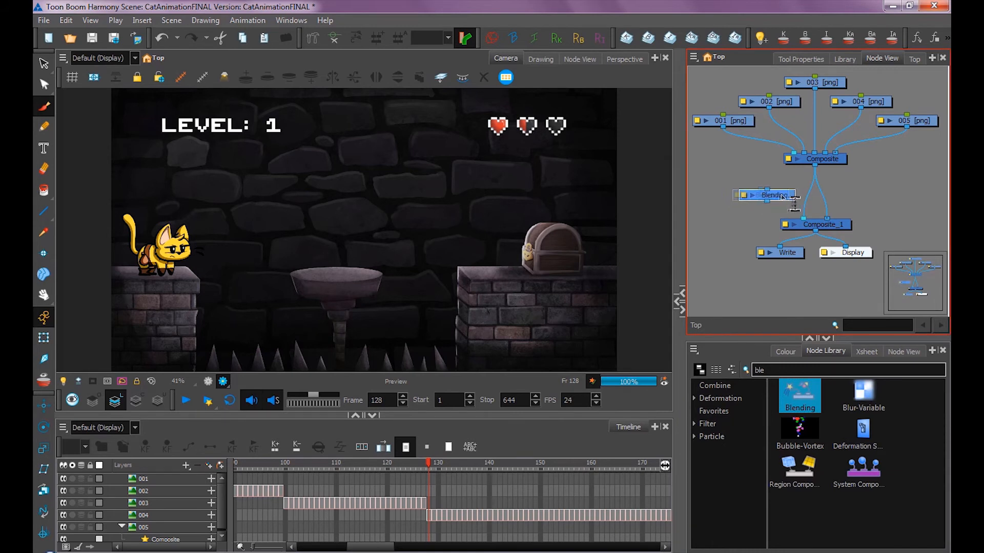
- Set the Blending node's blend mode in its properties
{"action": "double_click", "coordinate": [789, 195]}
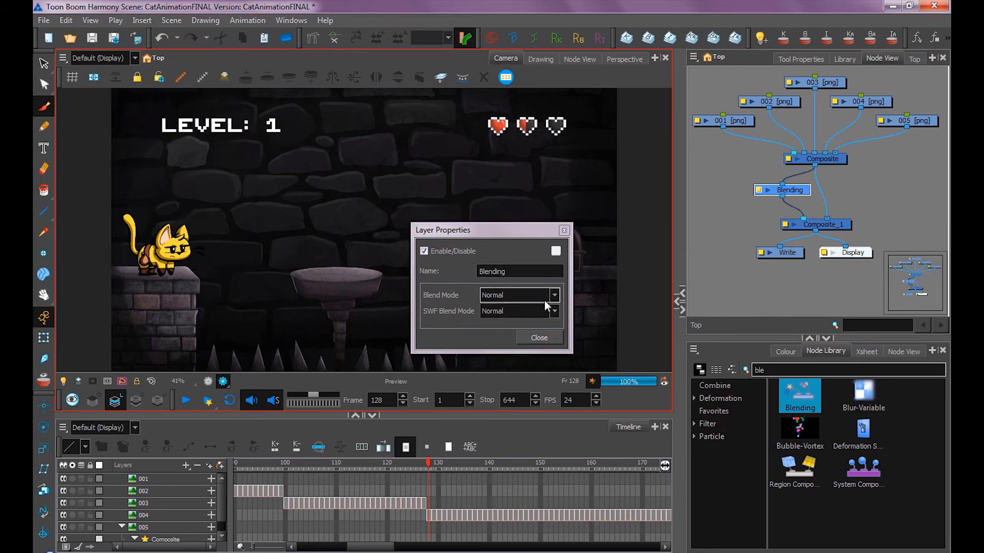
{"action": "left_click", "coordinate": [553, 295]}
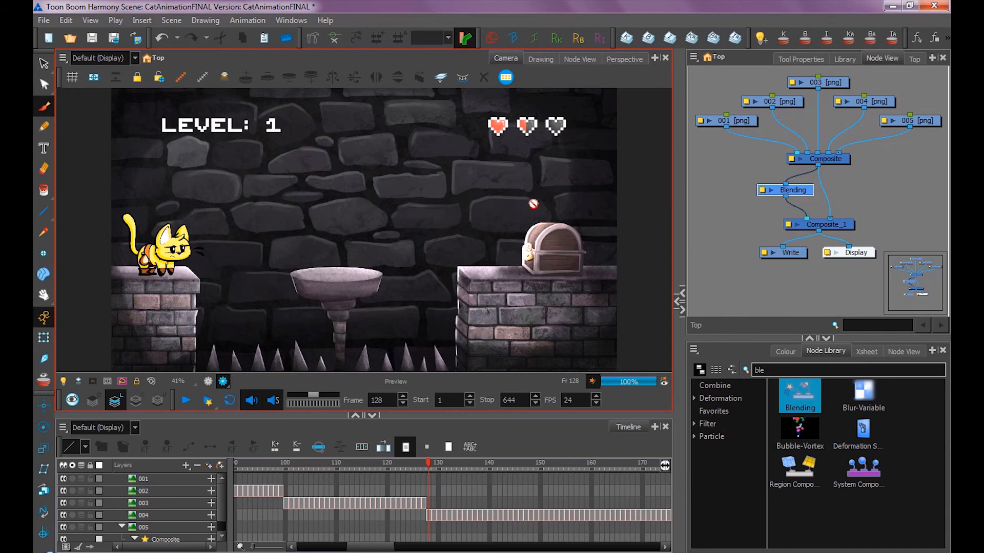
{"action": "mouse_move", "coordinate": [321, 298]}
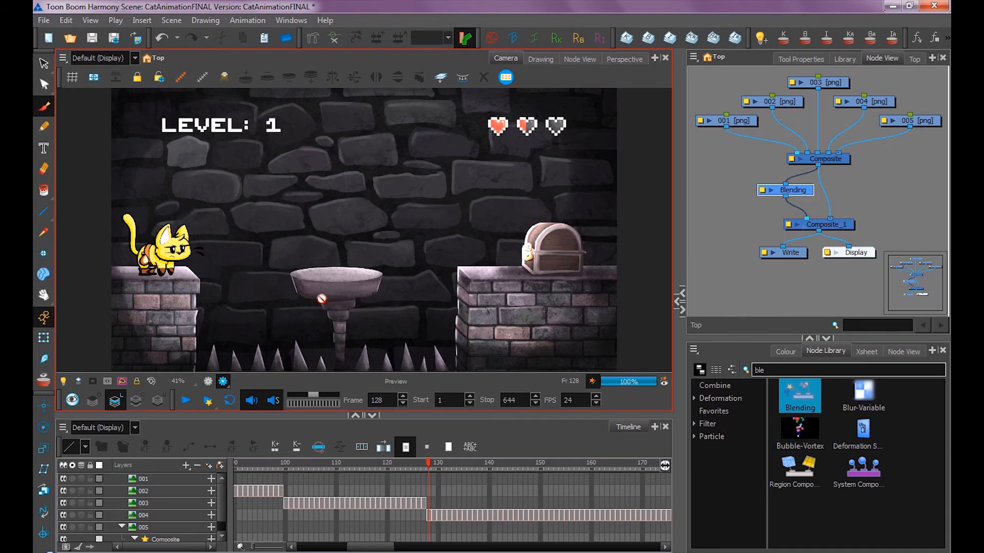
{"action": "left_click", "coordinate": [713, 411]}
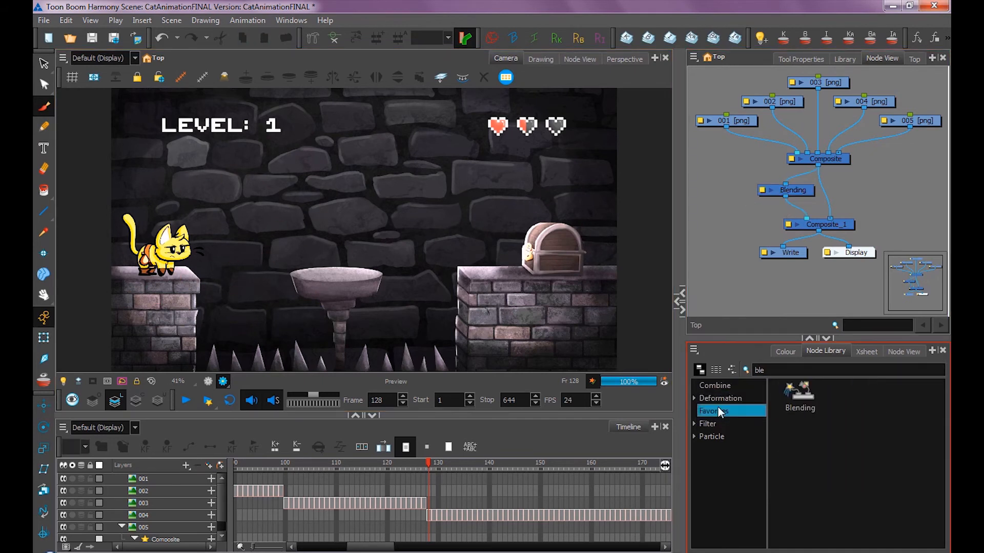
- Add a Transparency node at 50 after Blending and tidy the node layout
{"action": "type", "text": "trans"}
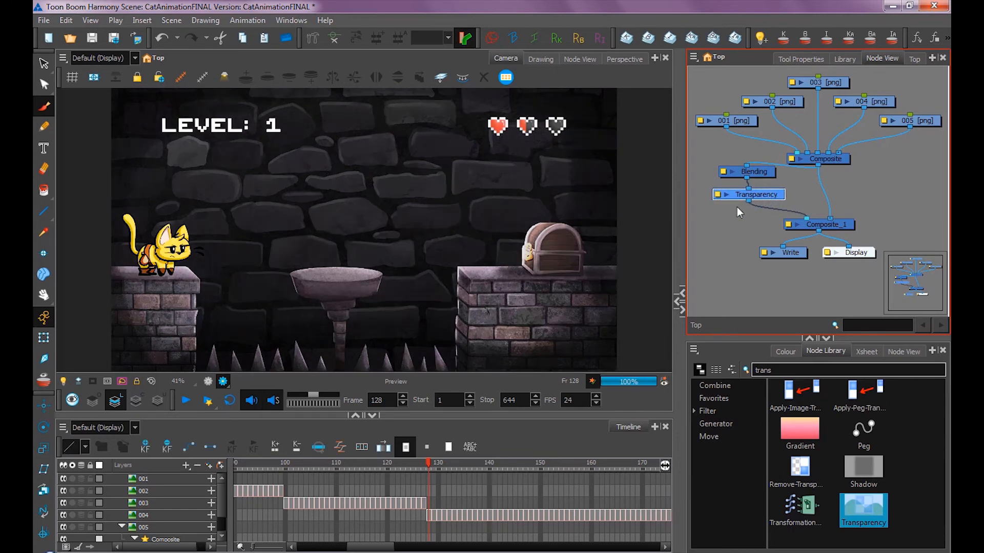
{"action": "double_click", "coordinate": [756, 194]}
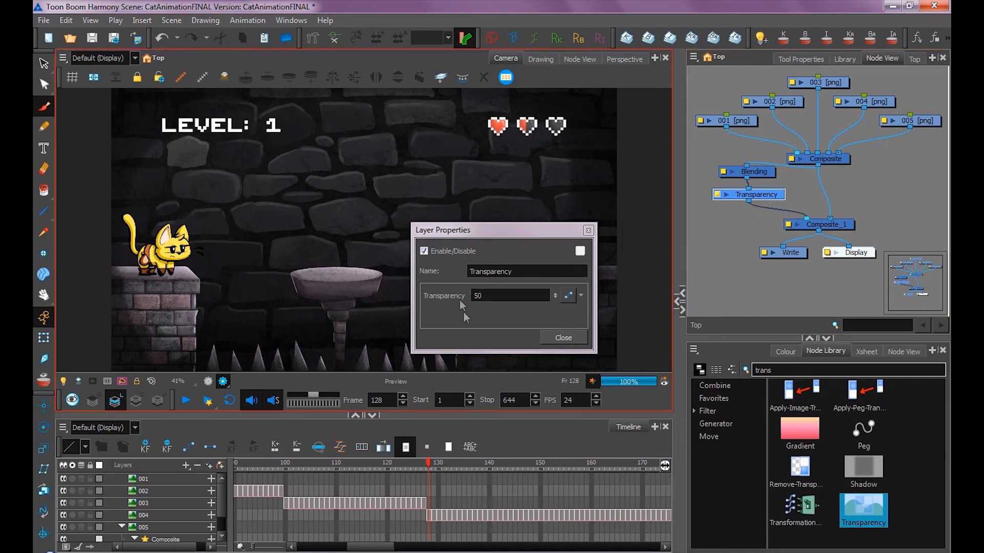
{"action": "left_click", "coordinate": [562, 337]}
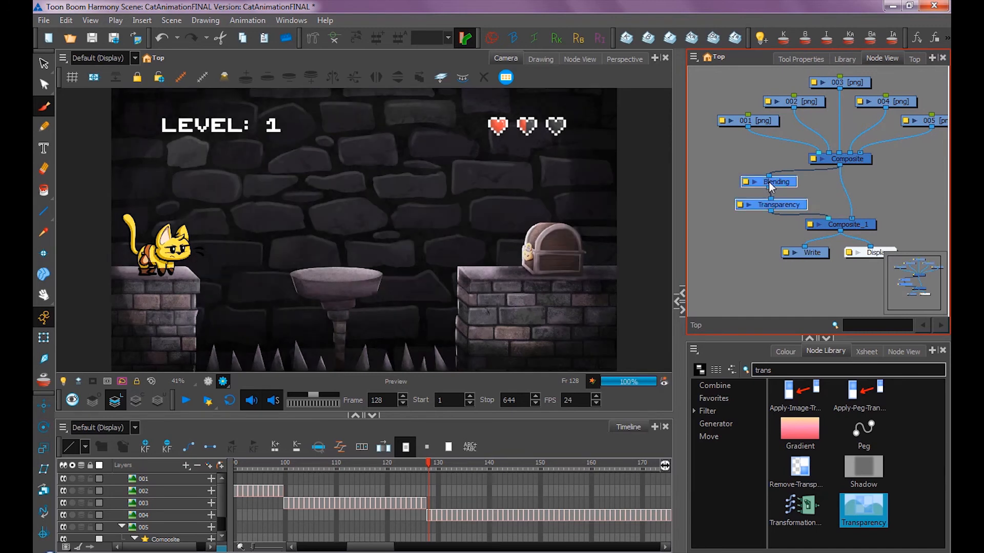
{"action": "left_click", "coordinate": [777, 181]}
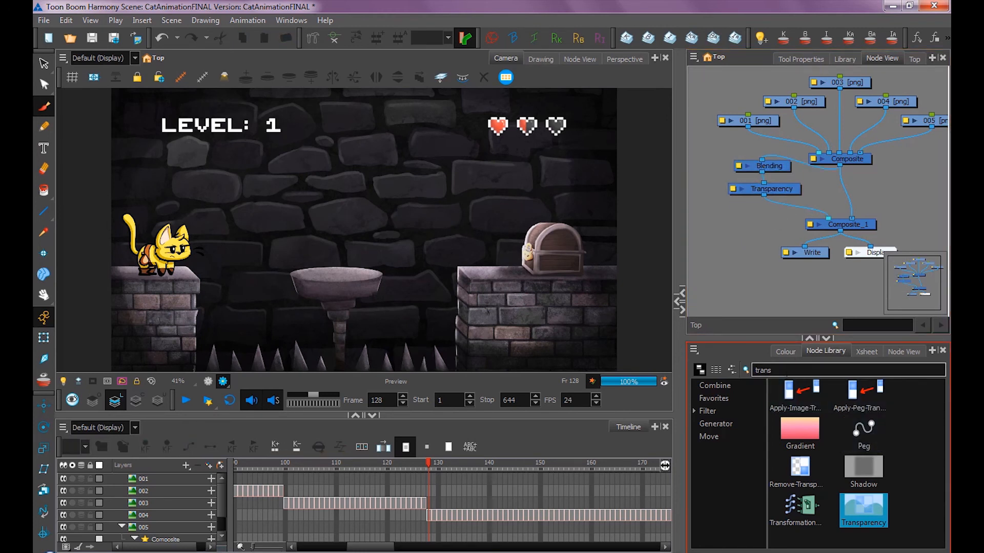
- Place a Blur node after Transparency and set its Radius to 5
{"action": "type", "text": "blur"}
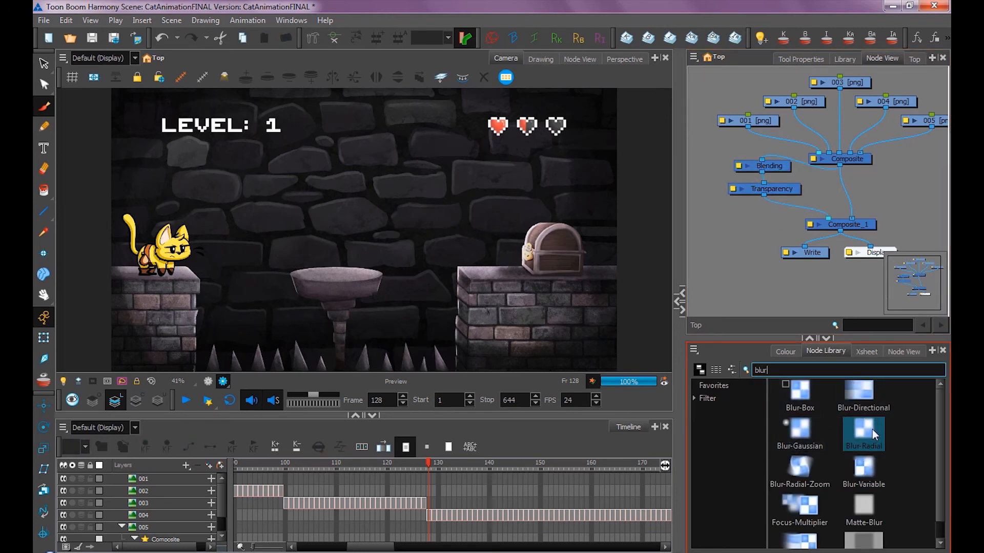
{"action": "left_click_drag", "start_coordinate": [863, 435], "coordinate": [744, 227]}
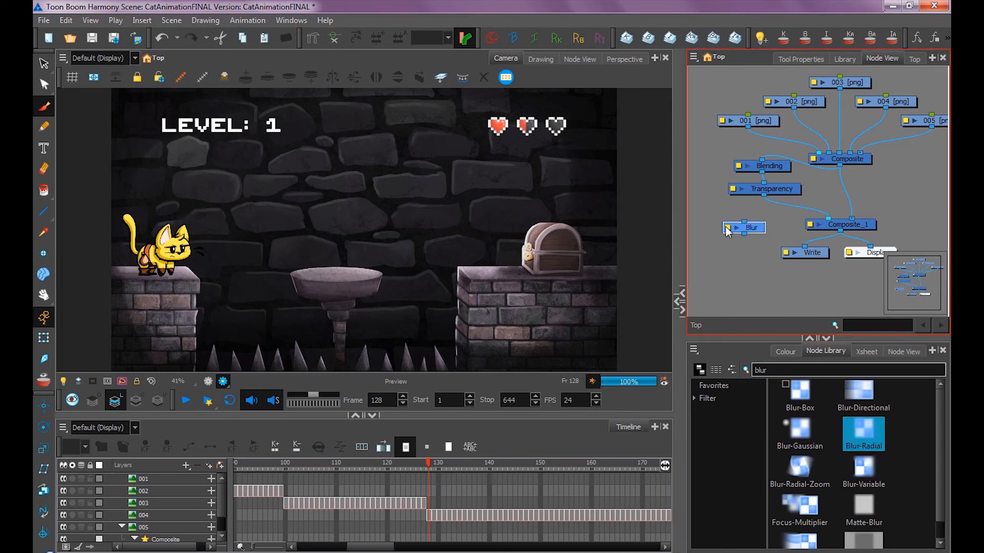
{"action": "double_click", "coordinate": [744, 227]}
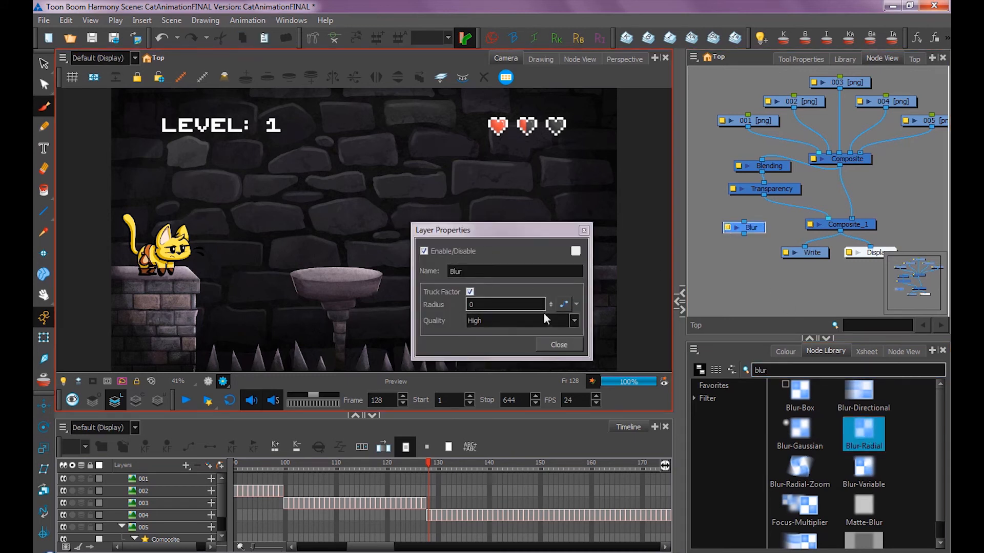
{"action": "left_click", "coordinate": [558, 345]}
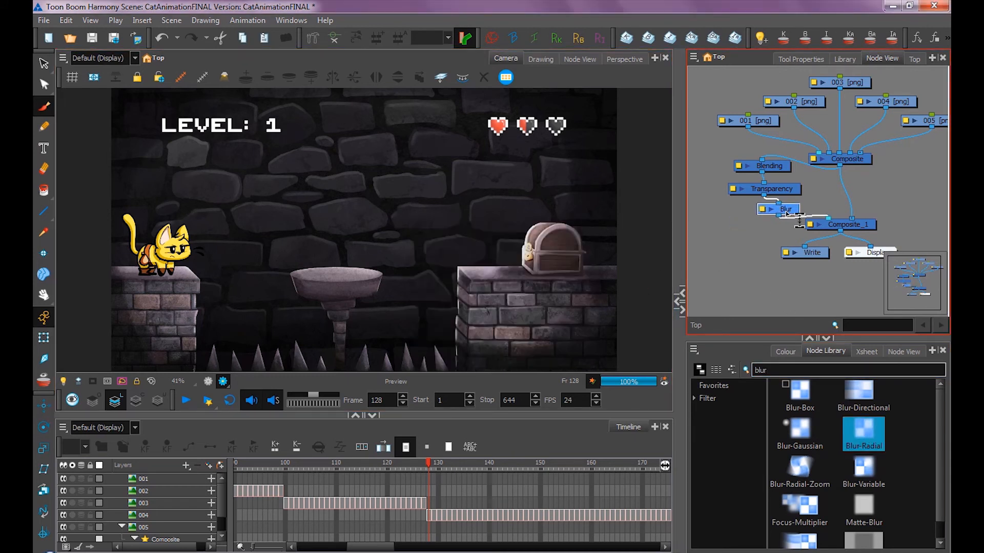
{"action": "double_click", "coordinate": [784, 209]}
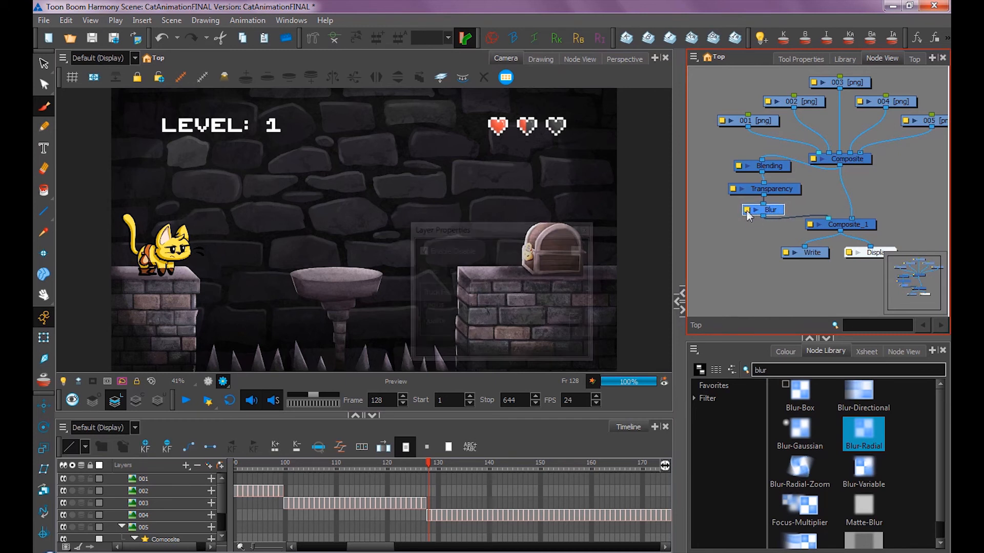
{"action": "double_click", "coordinate": [771, 209]}
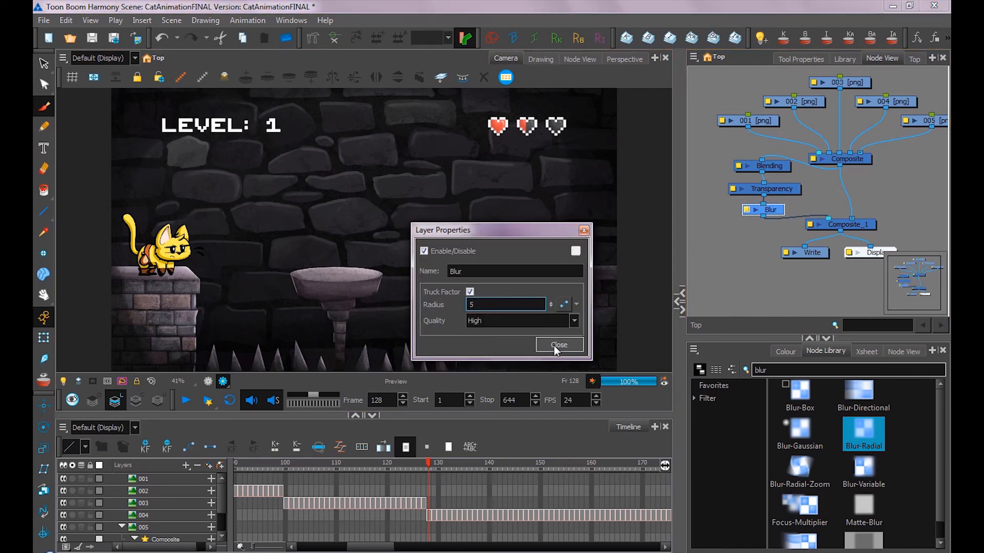
{"action": "left_click", "coordinate": [558, 345]}
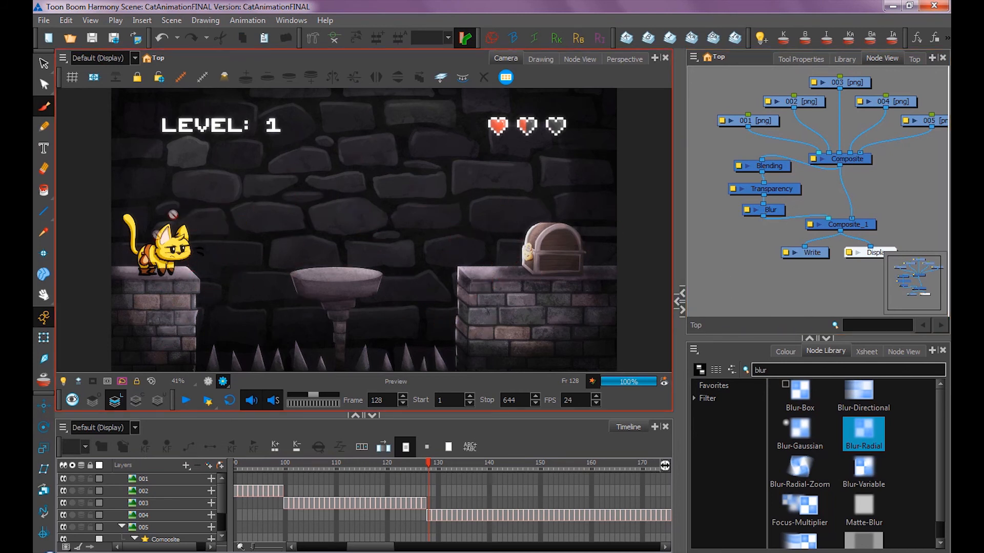
- Switch the Blending node's Blend Mode to Overlay
{"action": "double_click", "coordinate": [769, 166]}
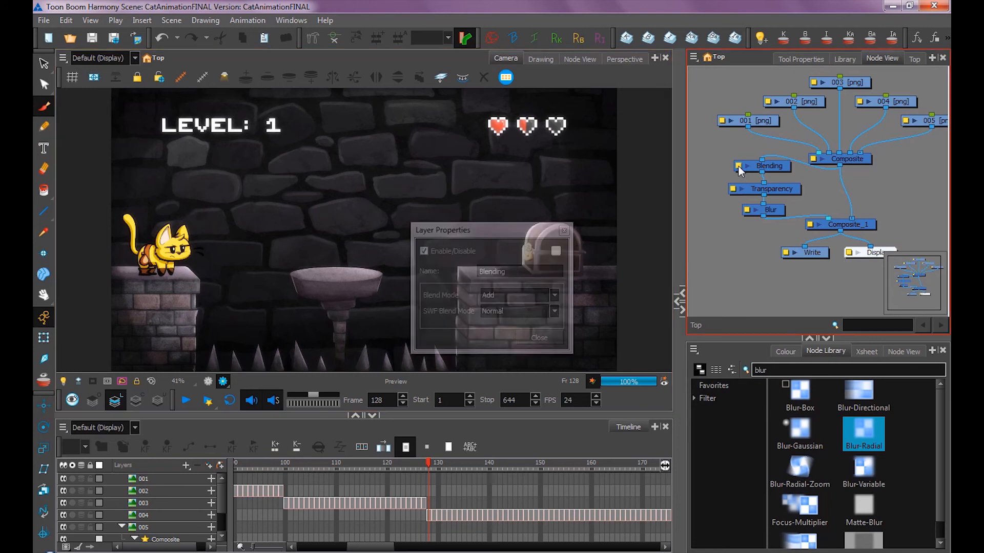
{"action": "left_click", "coordinate": [553, 295]}
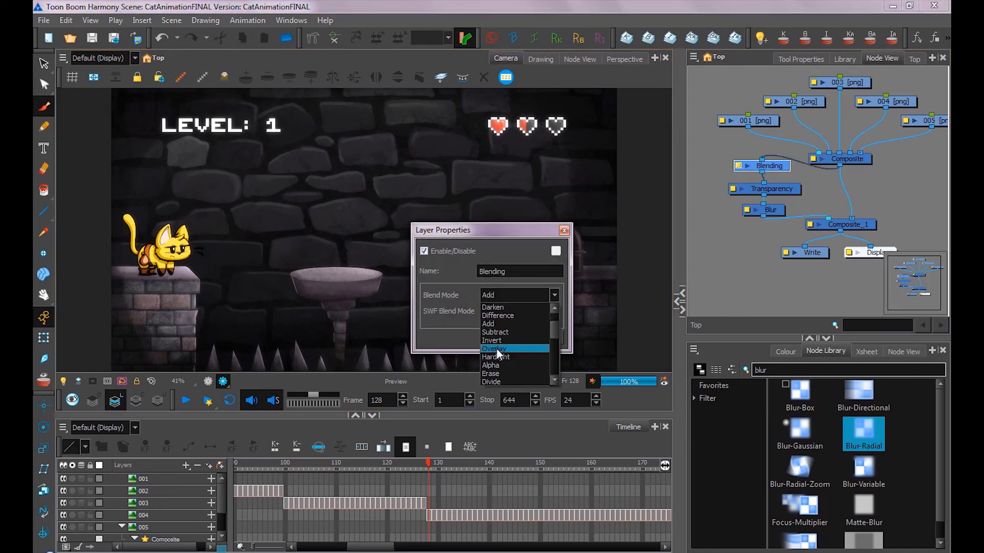
{"action": "left_click", "coordinate": [493, 348]}
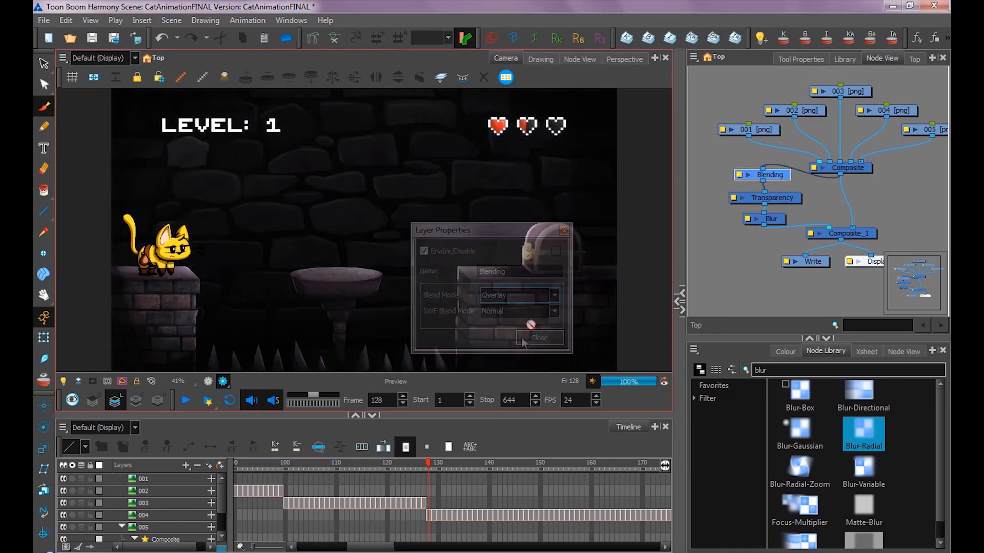
{"action": "left_click", "coordinate": [539, 337]}
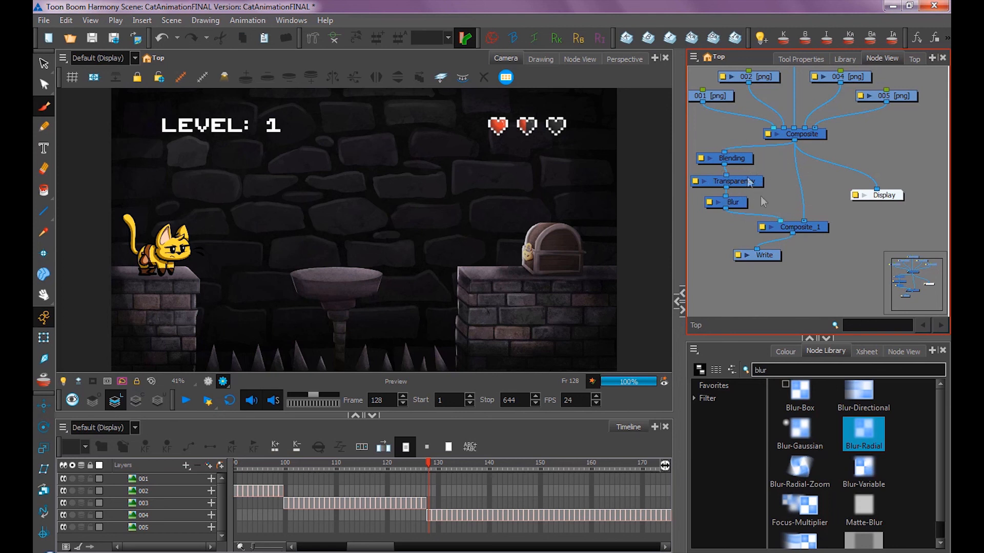
{"action": "mouse_move", "coordinate": [754, 257]}
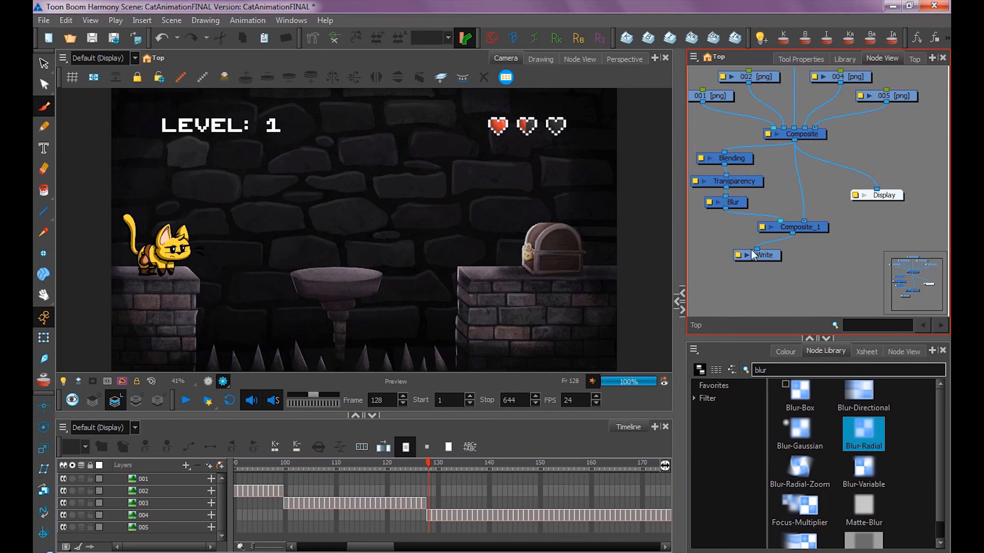